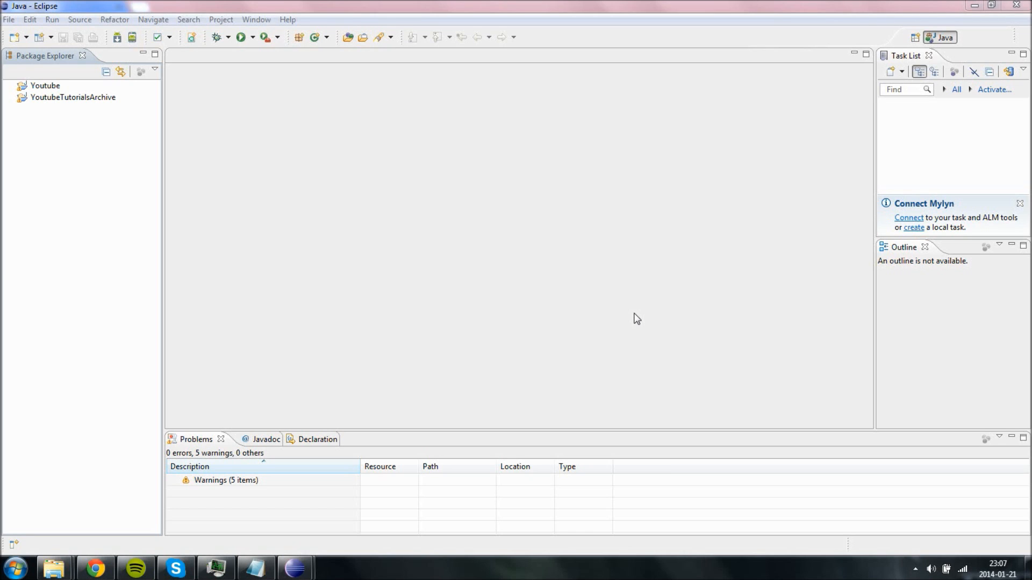
mouse_move(630, 300)
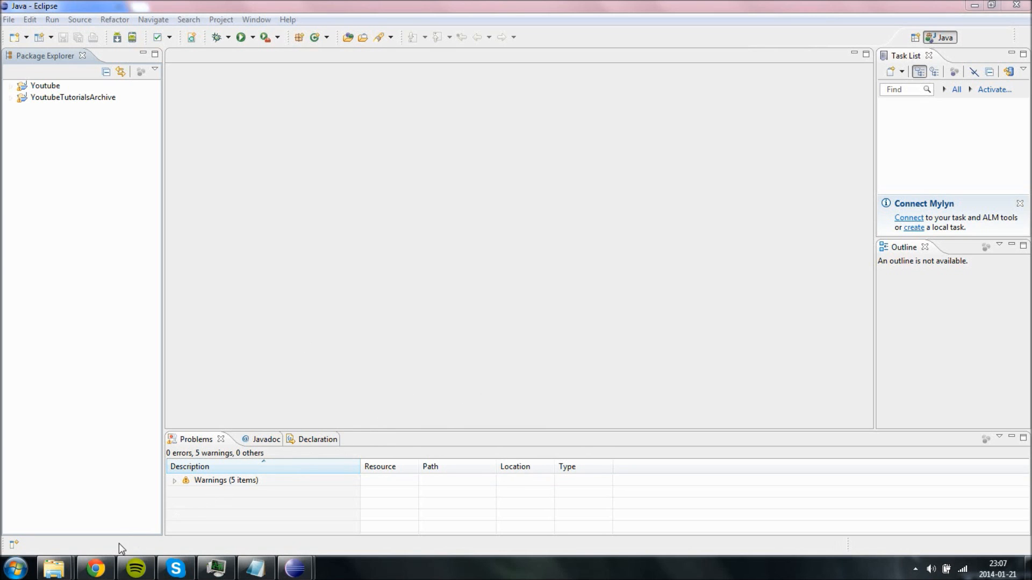
Step: Search Google for 'jdk' in Chrome and open the Oracle Java SE downloads result
click(95, 568)
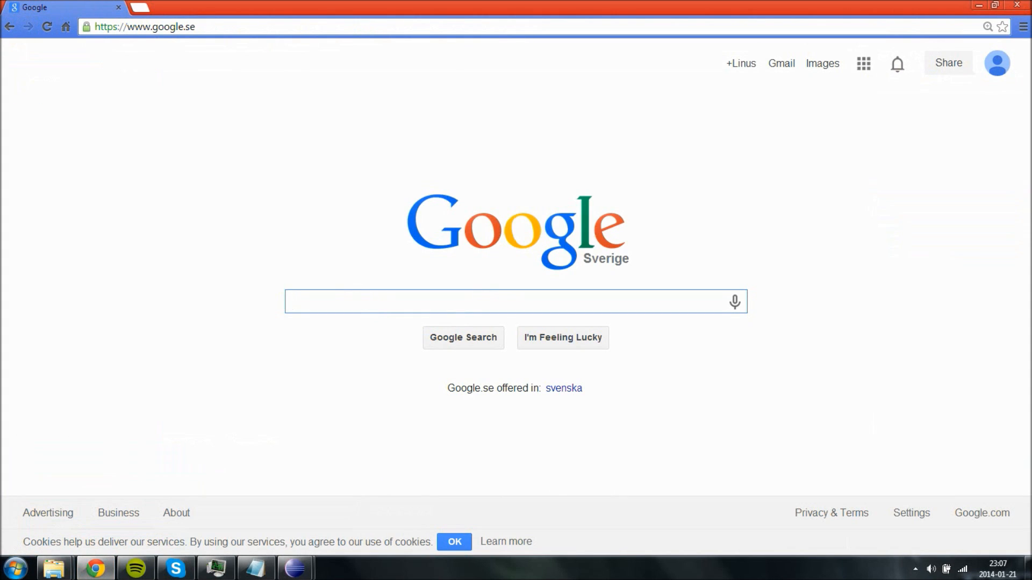
mouse_move(357, 275)
text(jdk)
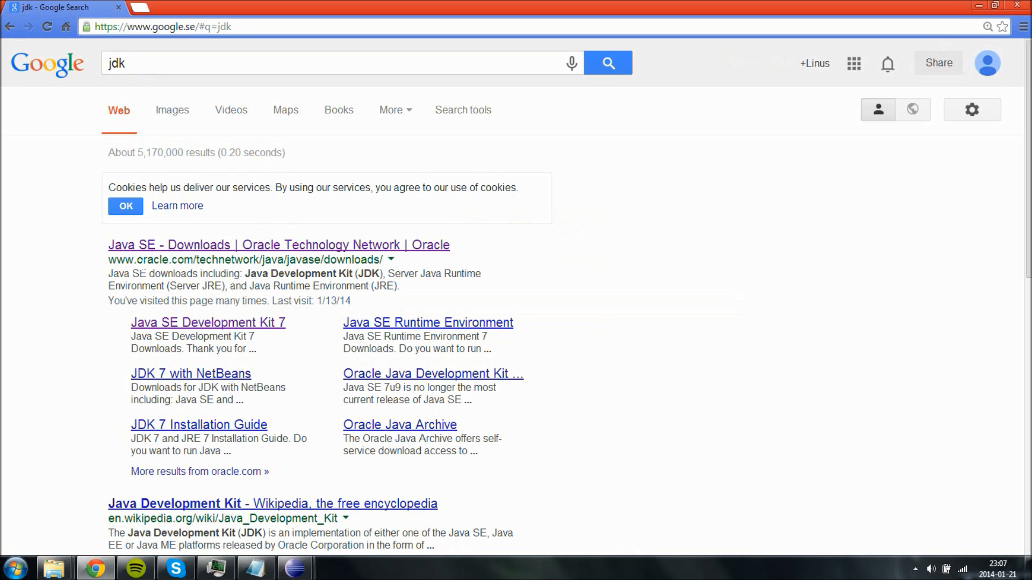
click(278, 245)
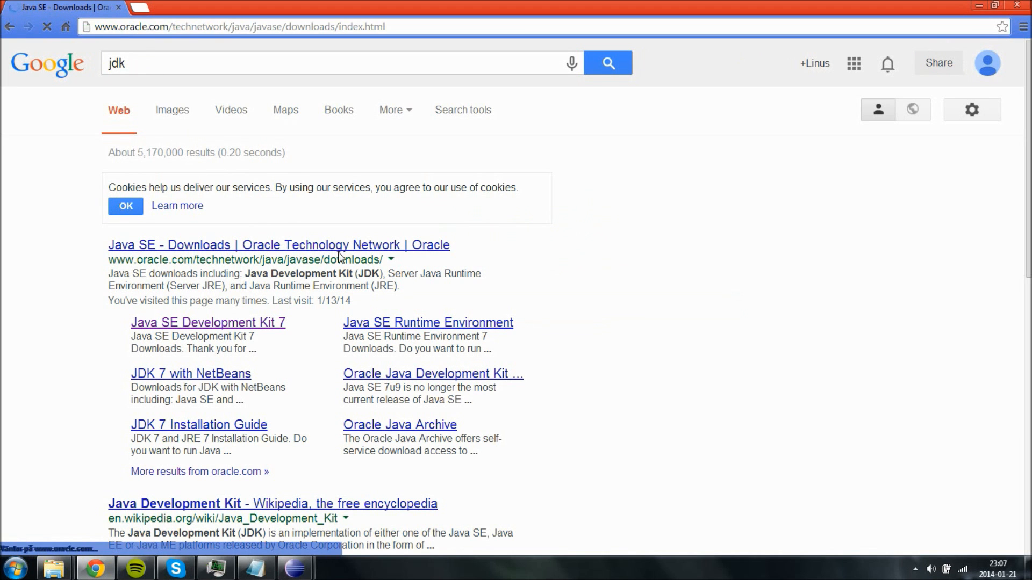
Step: Accept Oracle's cookie notice and scroll the Java SE 7u51 Downloads page to the JDK section
click(278, 245)
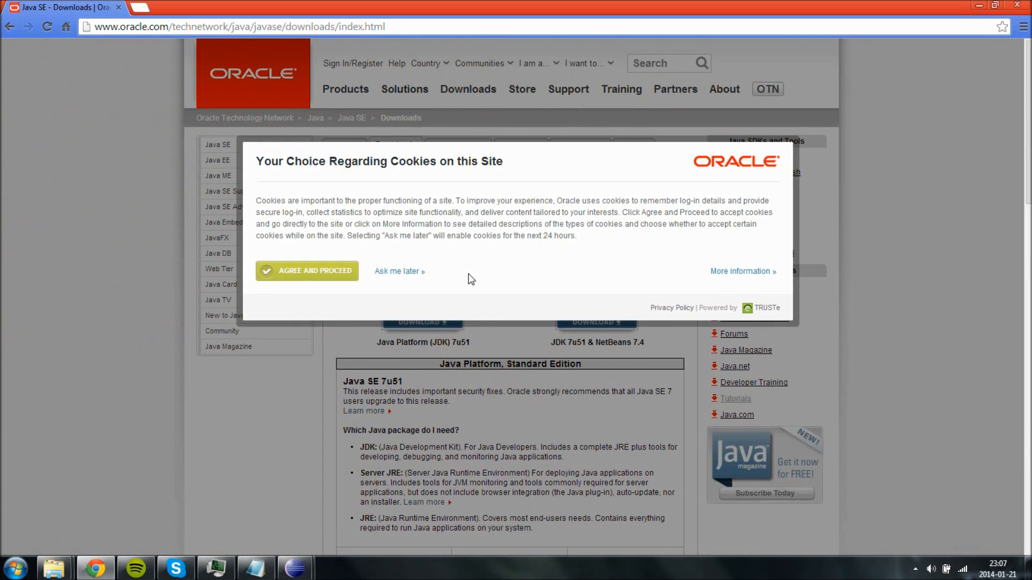
click(306, 271)
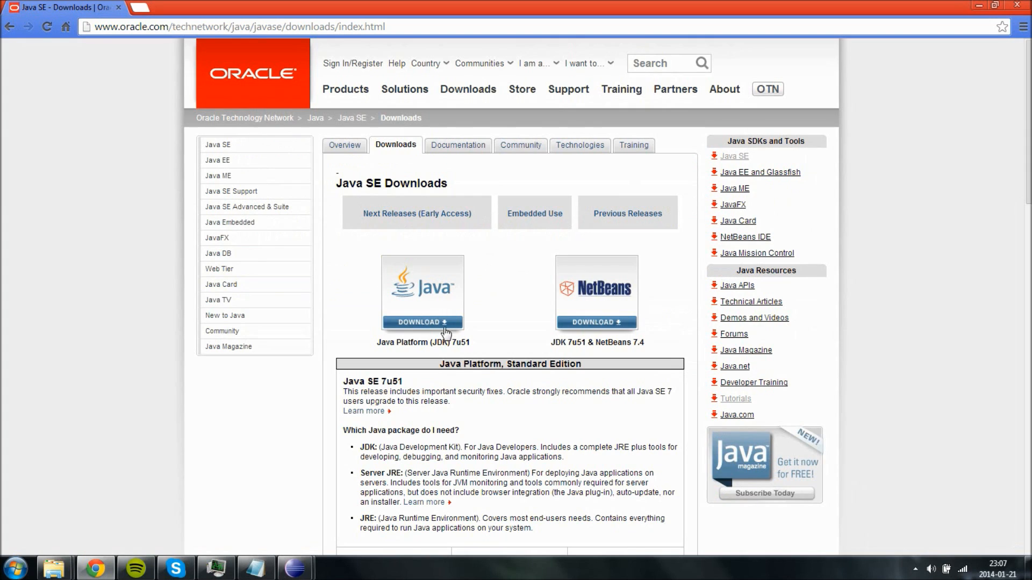
scroll(down, 3)
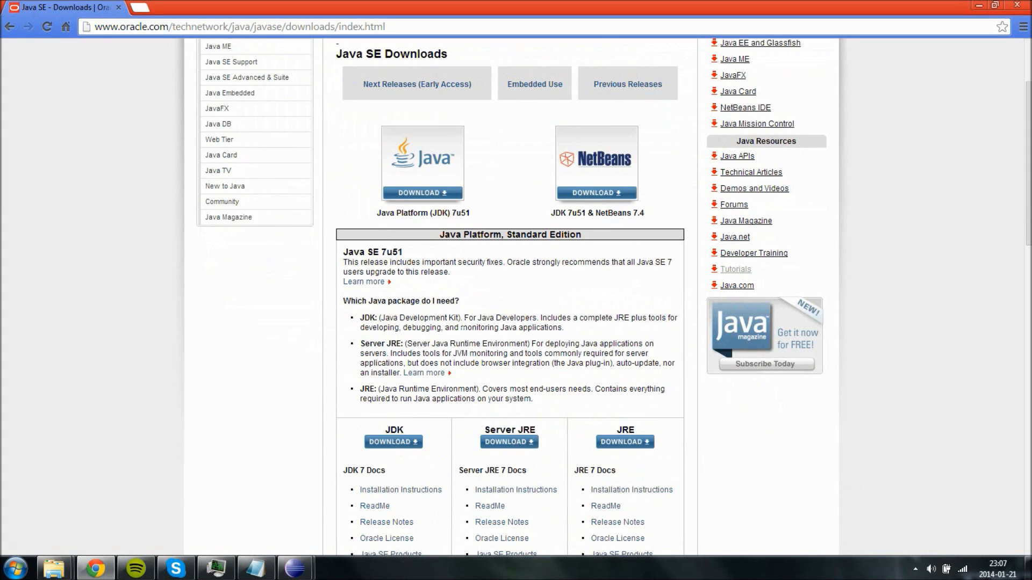
mouse_move(506, 302)
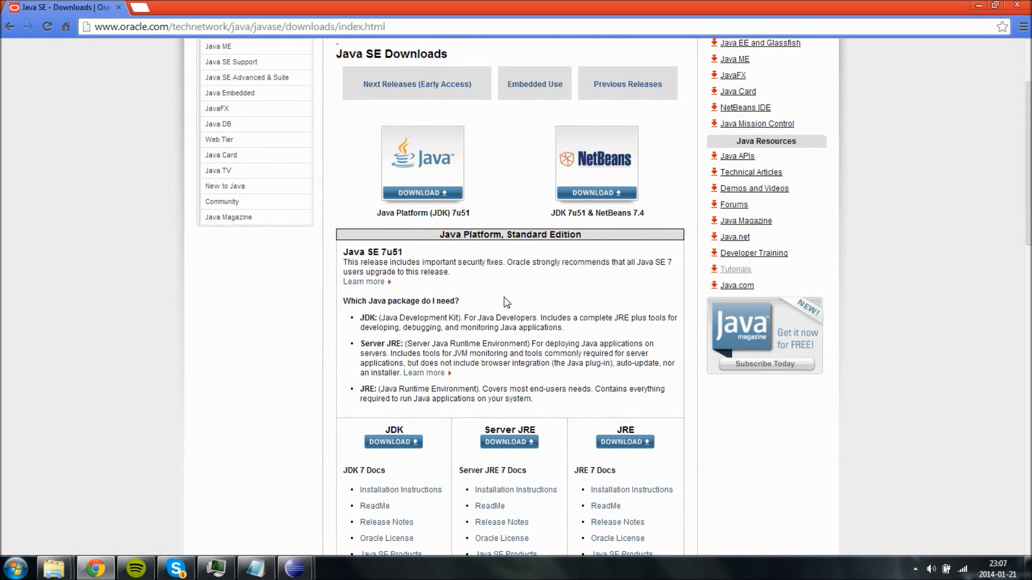
scroll(down, 3)
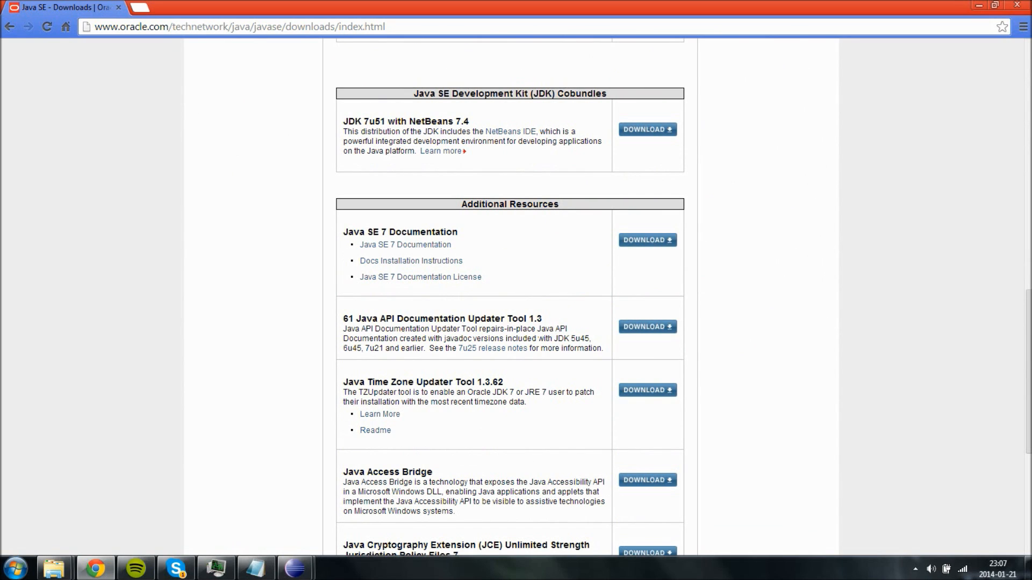
mouse_move(480, 301)
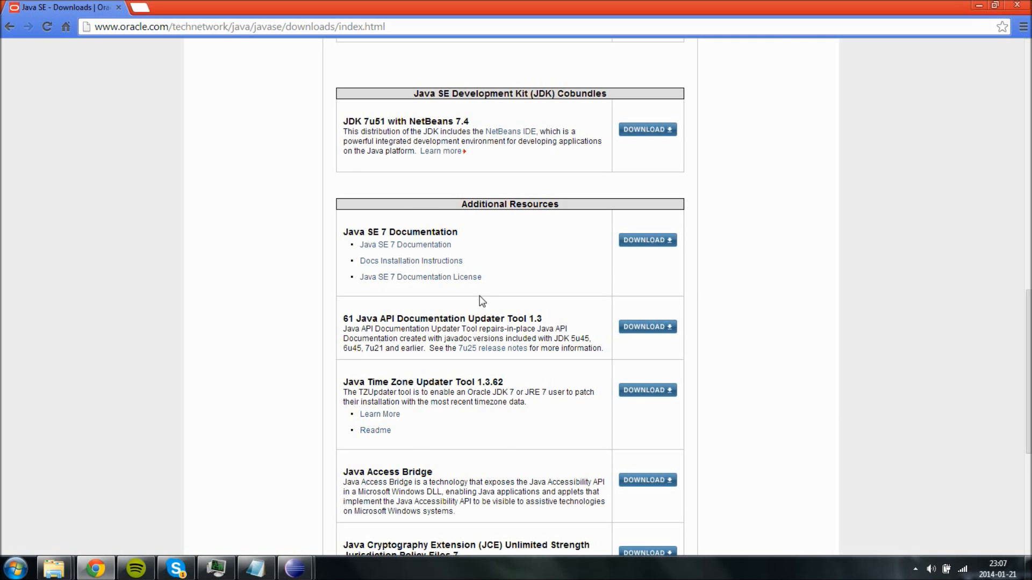
scroll(up, 3)
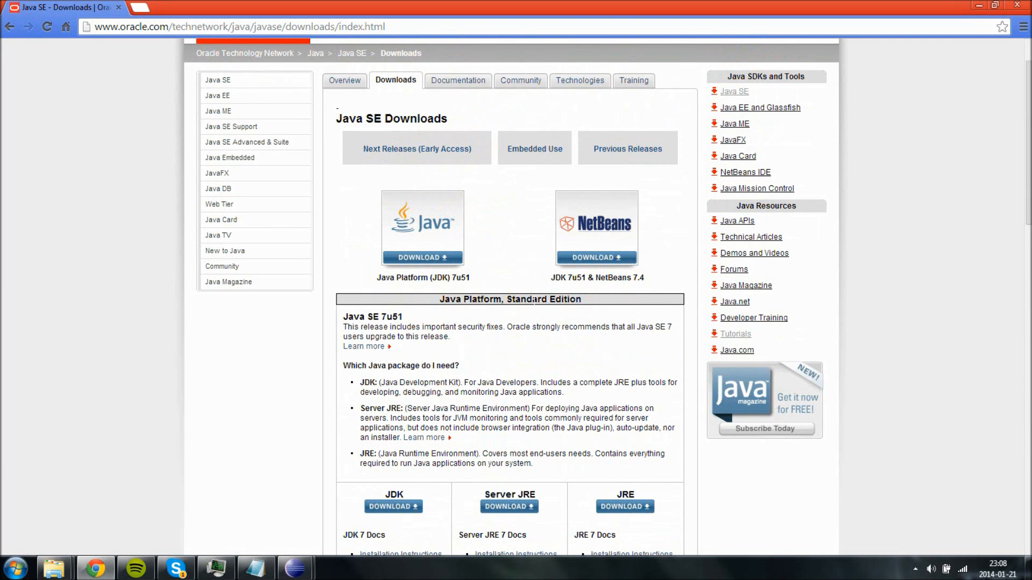
mouse_move(551, 288)
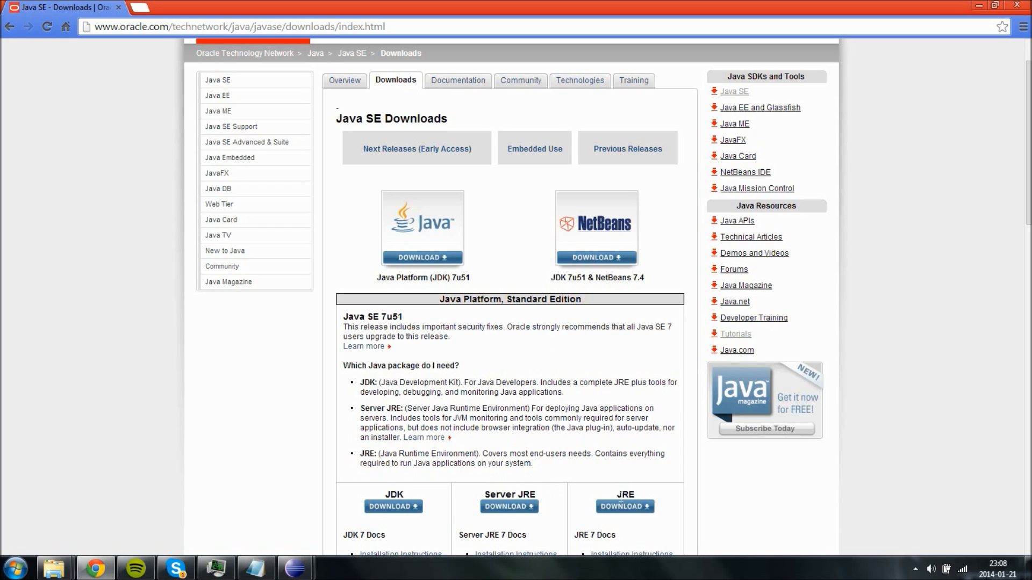
mouse_move(578, 454)
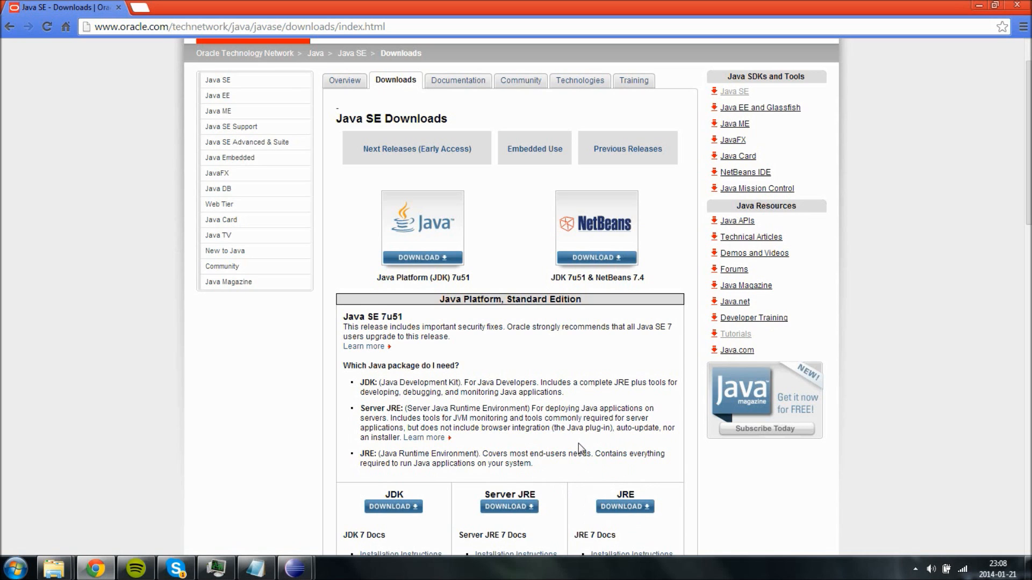
scroll(down, 3)
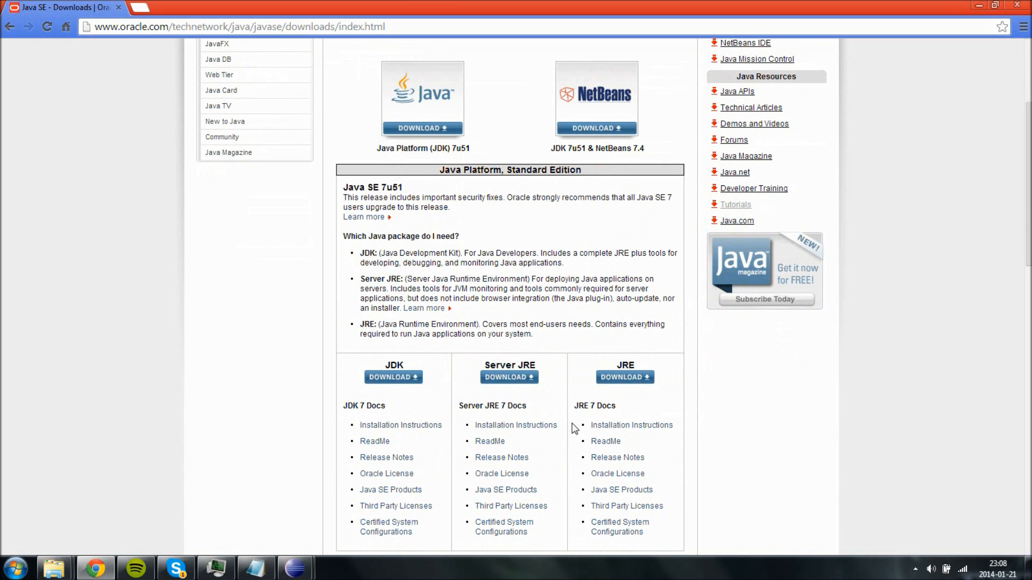
mouse_move(415, 389)
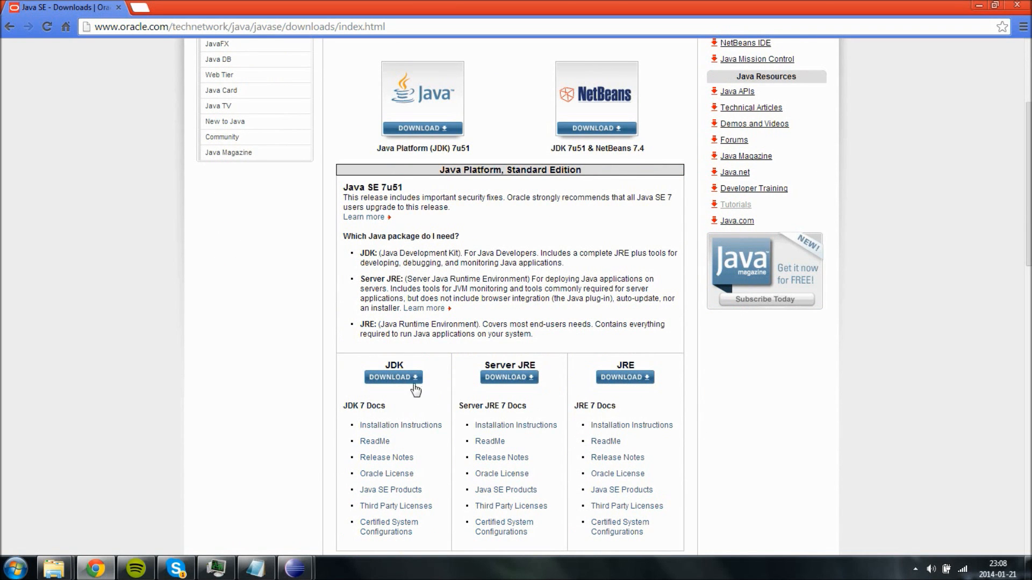
mouse_move(419, 345)
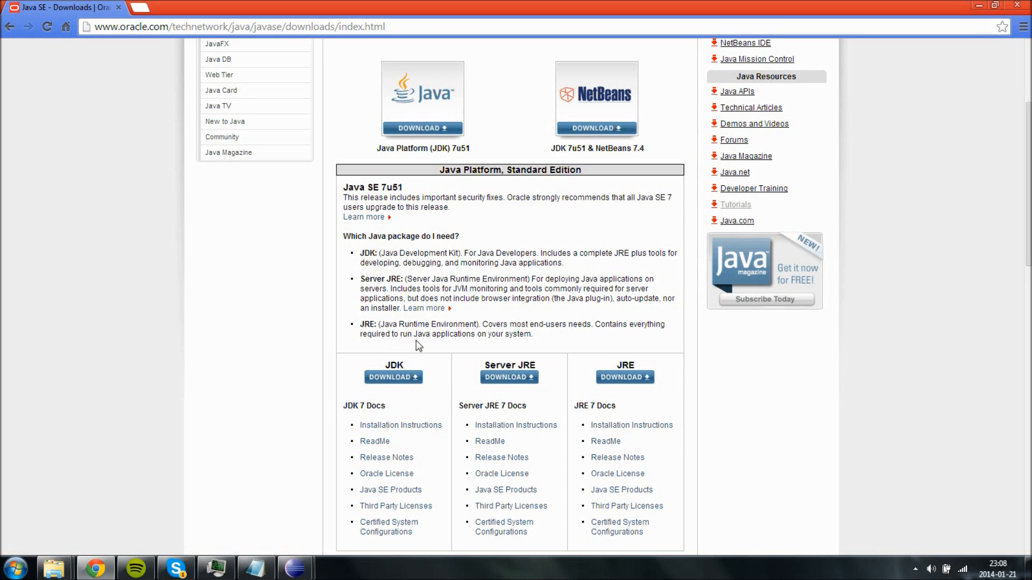
mouse_move(434, 453)
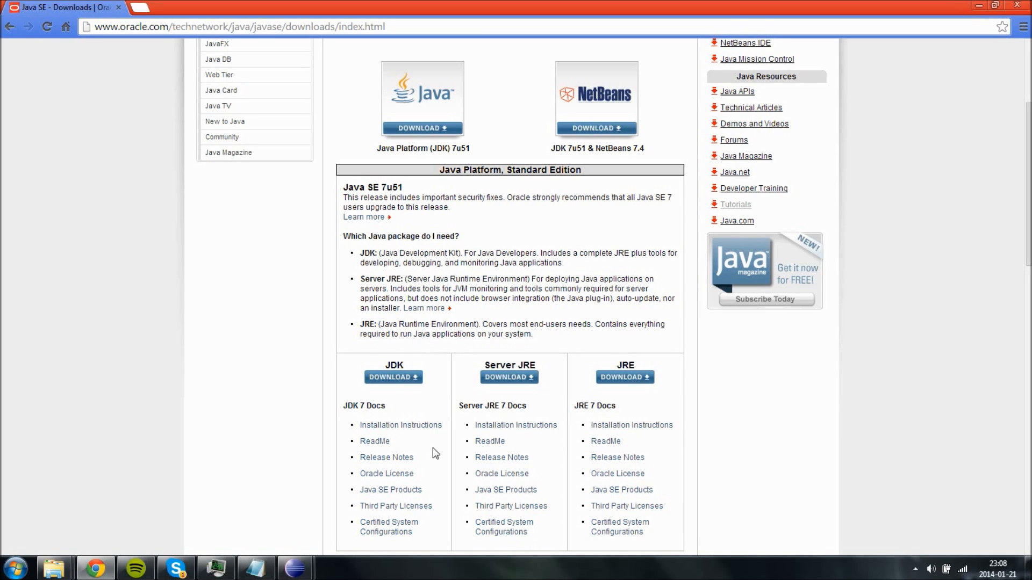
scroll(down, 3)
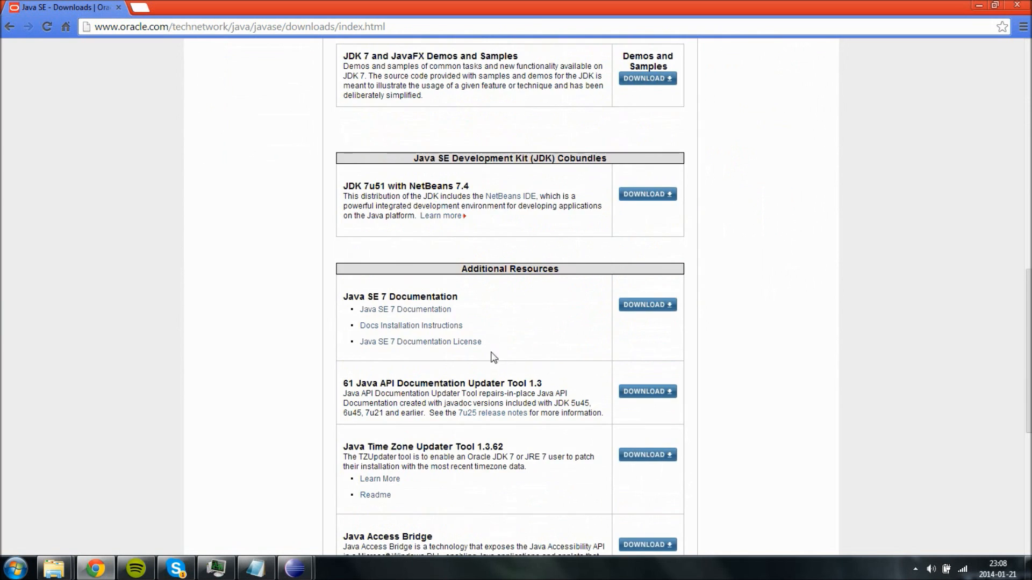
scroll(up, 3)
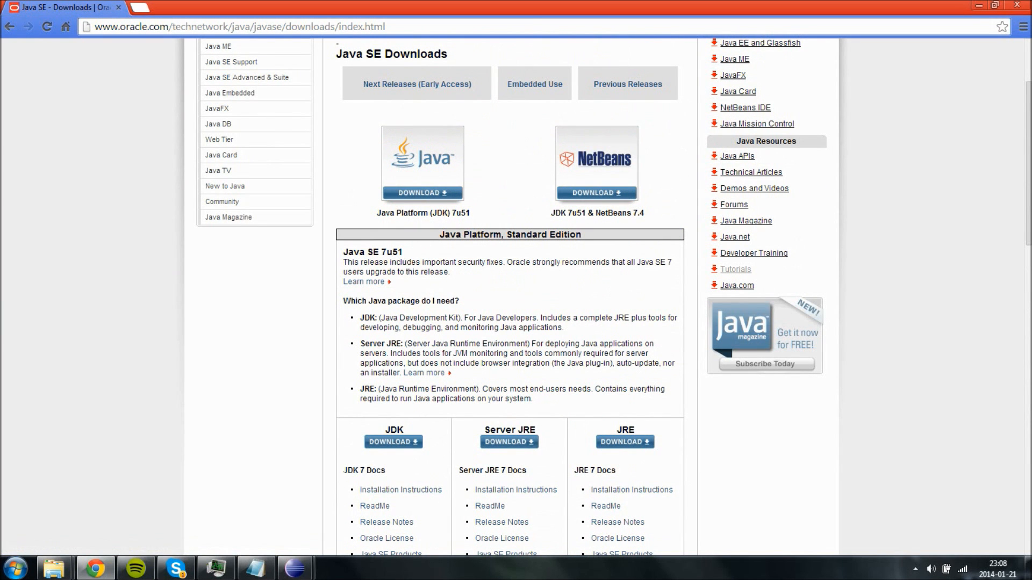
click(393, 442)
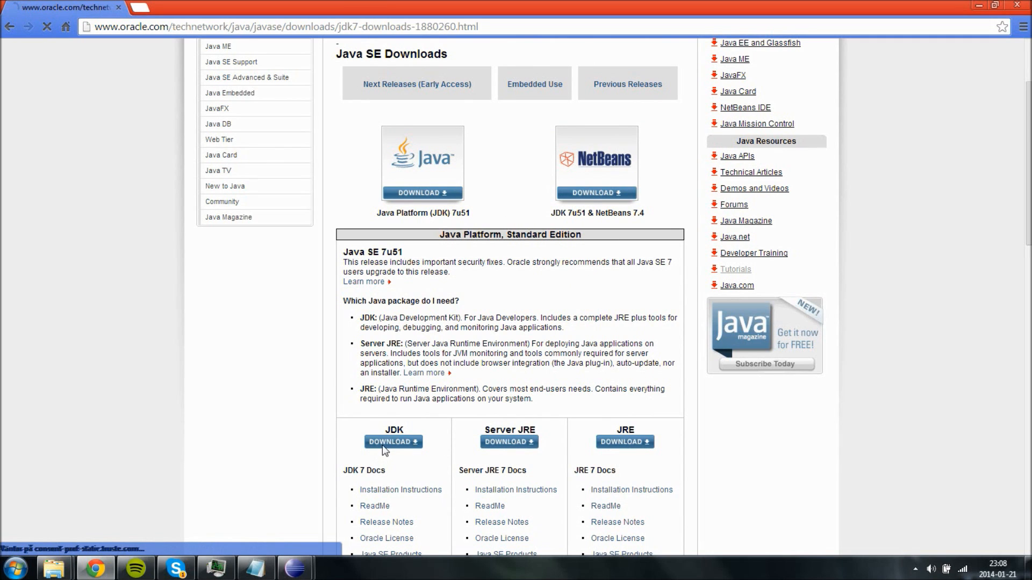
click(394, 442)
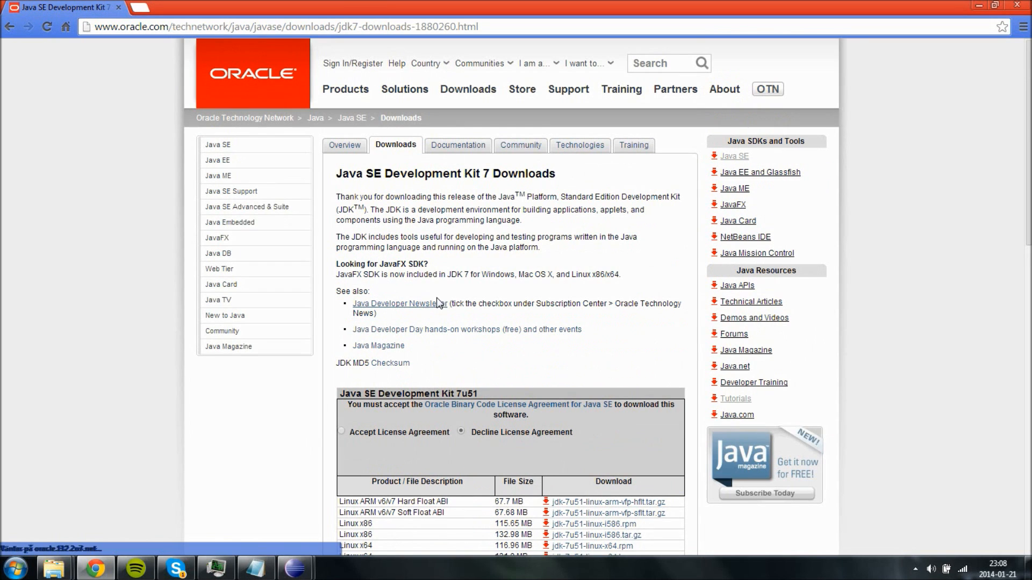
scroll(down, 3)
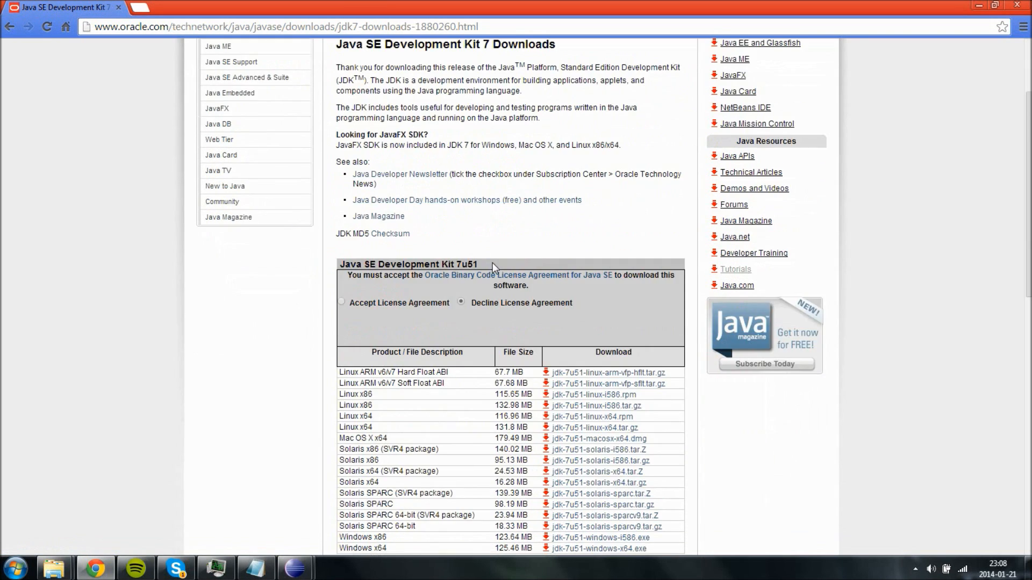
scroll(down, 3)
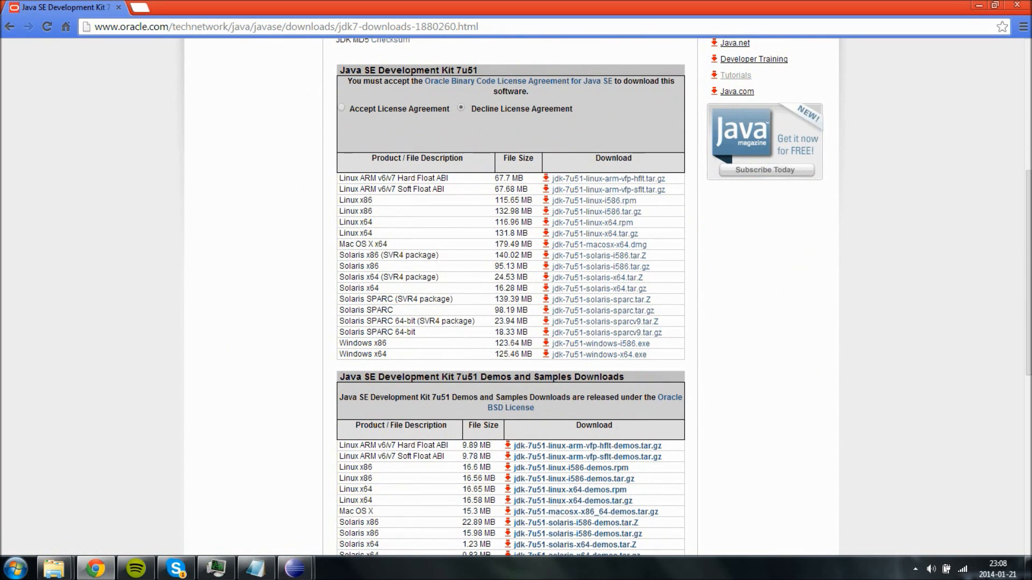
scroll(up, 3)
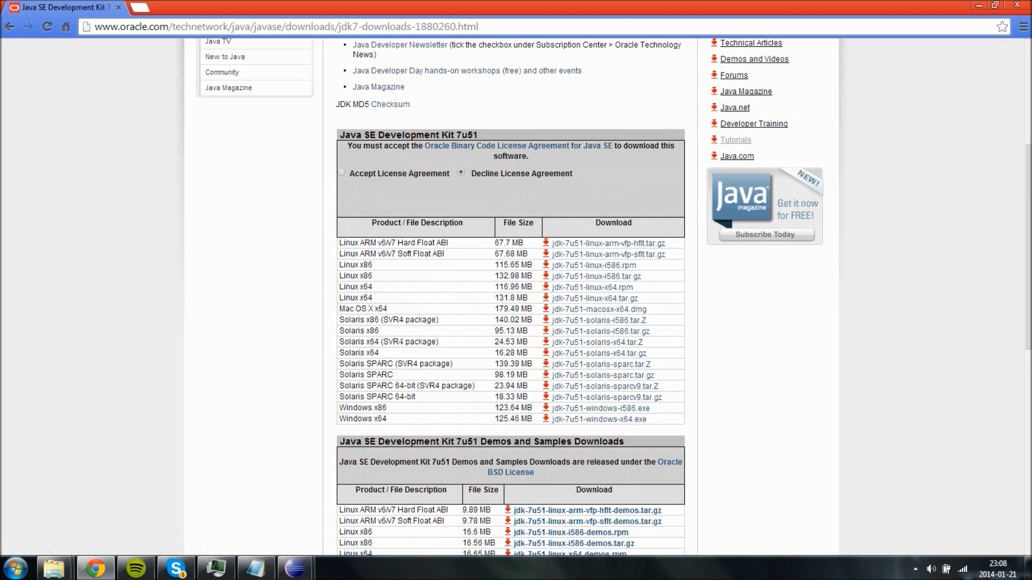
mouse_move(408, 286)
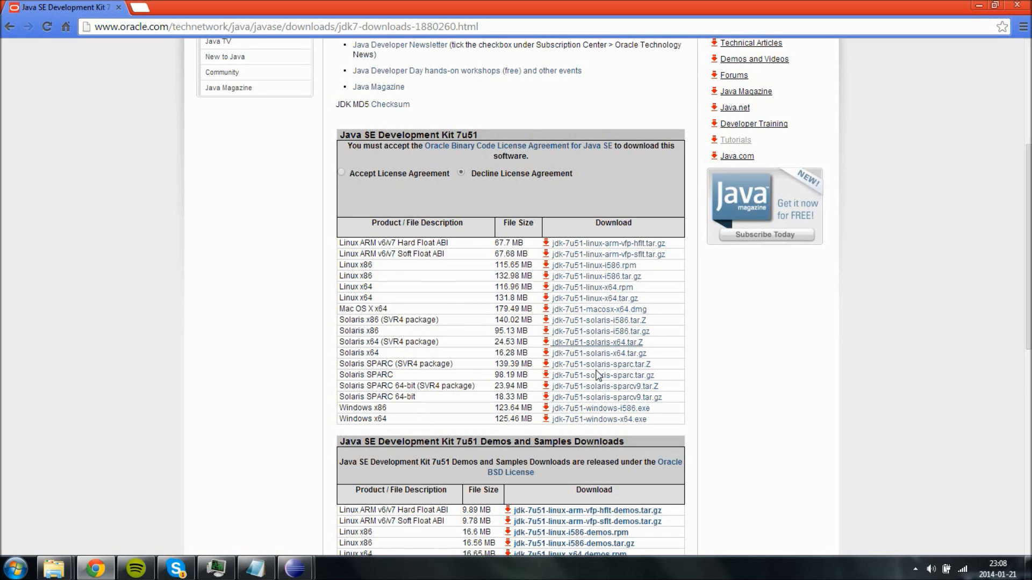
mouse_move(71, 444)
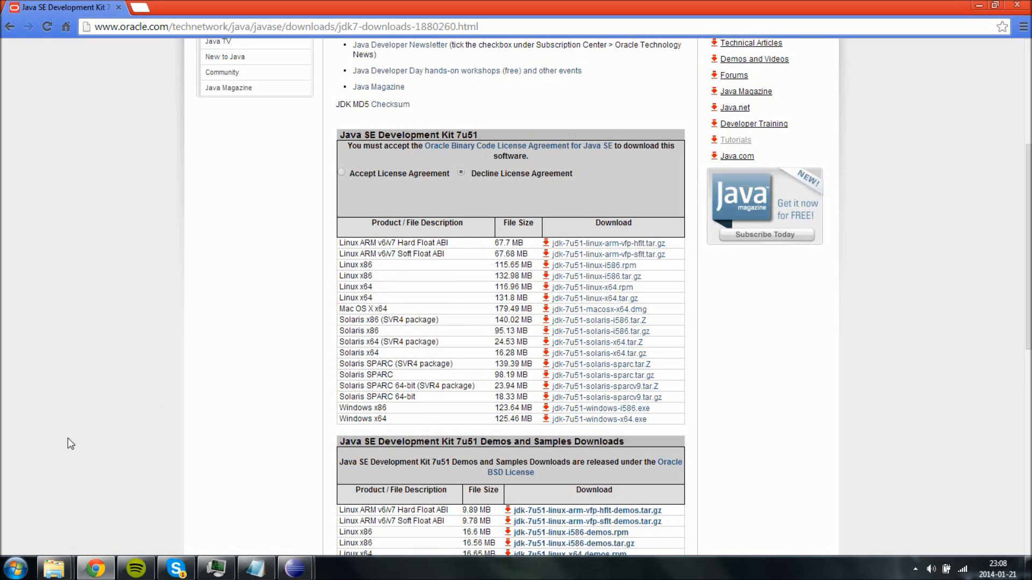
mouse_move(280, 348)
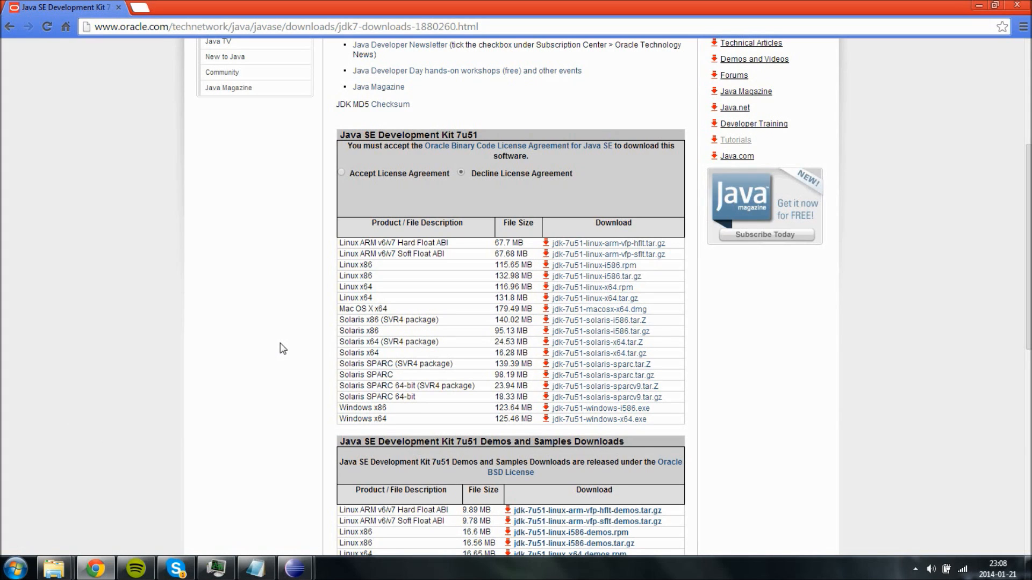
mouse_move(54, 517)
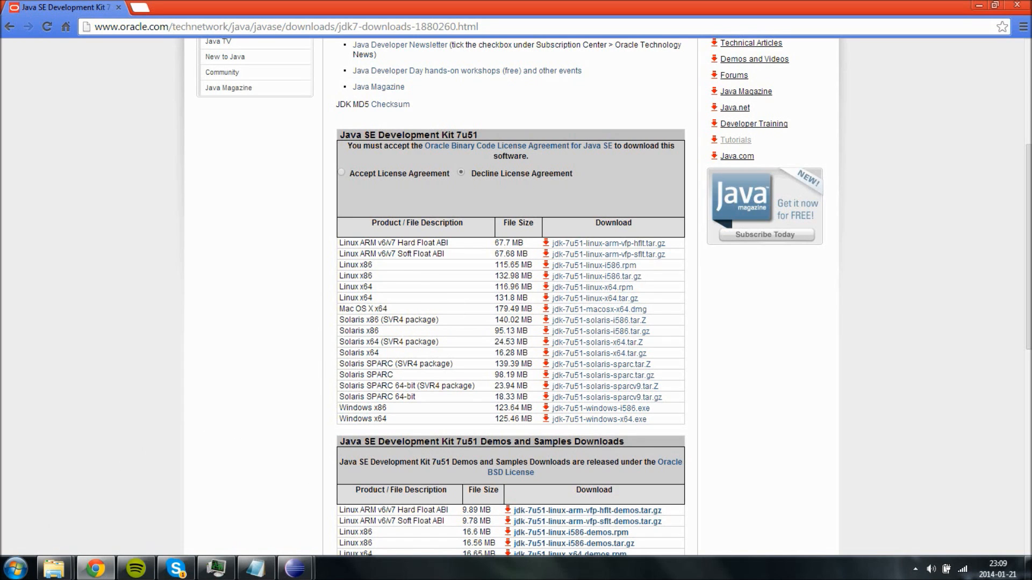
Step: From Start open Control Panel, search 'sy', and reach System Properties' Advanced settings
click(14, 567)
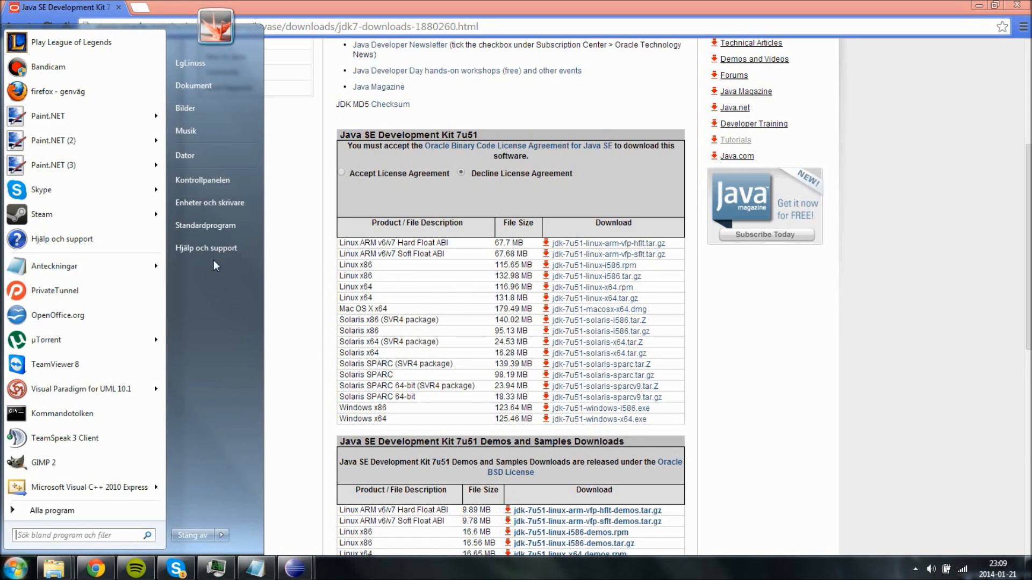
click(202, 179)
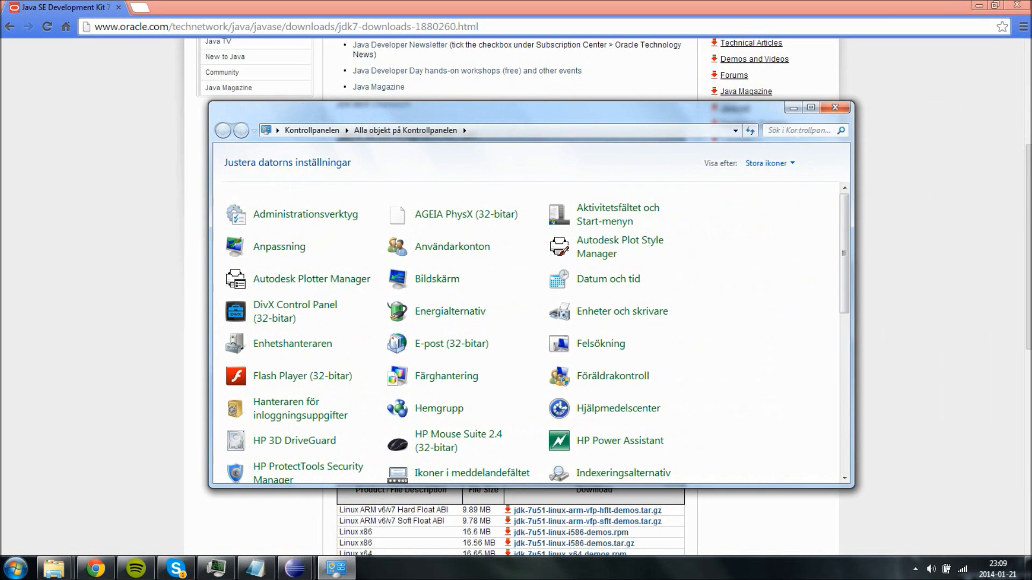
text(s)
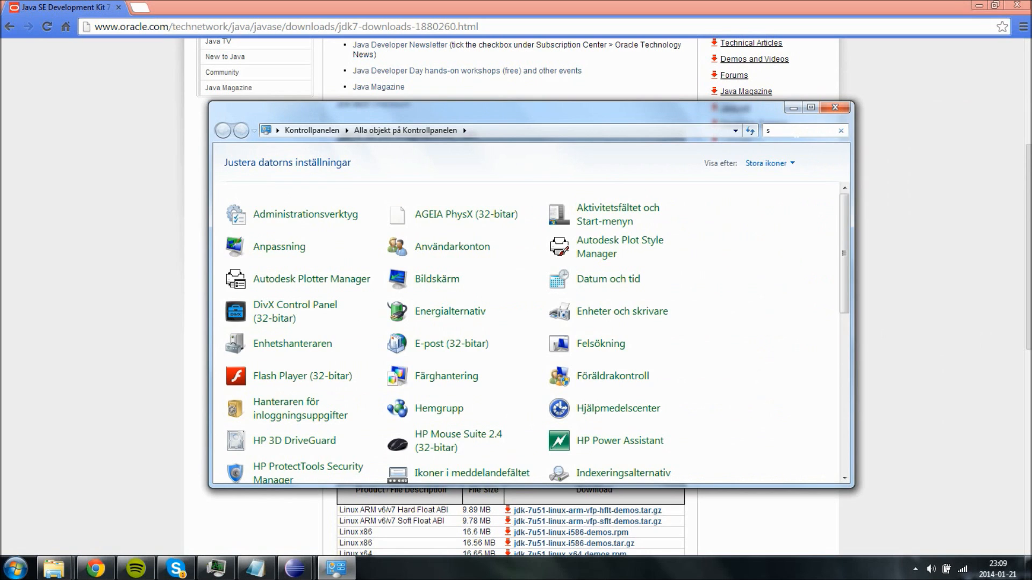
click(621, 311)
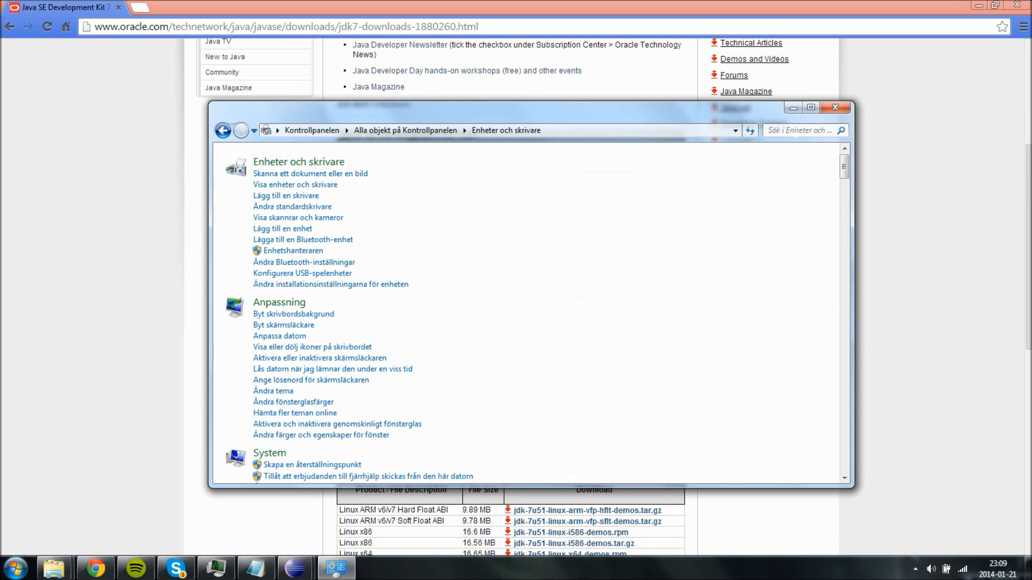
text(sy)
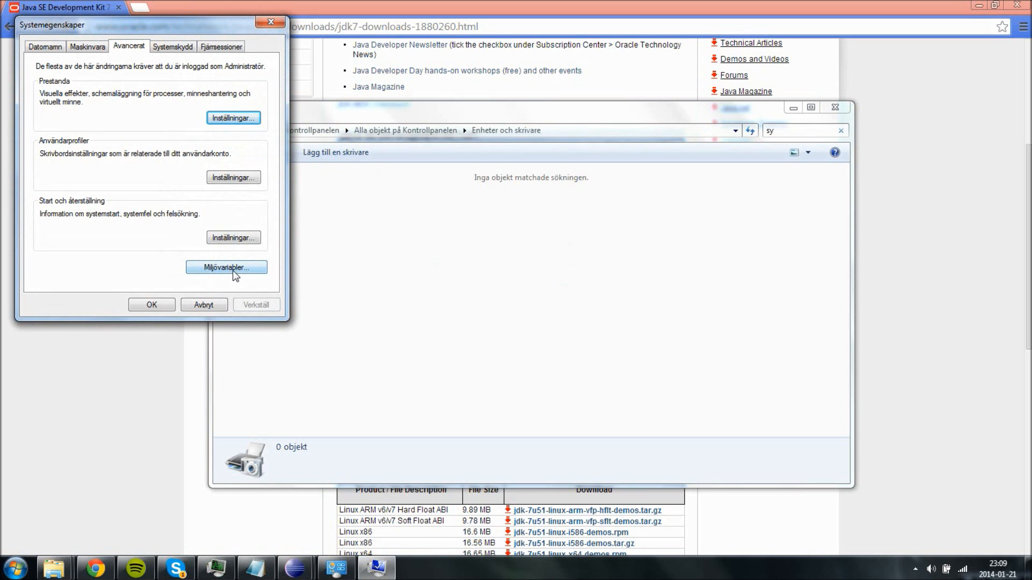
Step: Edit the system Path variable and append a semicolon after the Loom bin entry
click(226, 268)
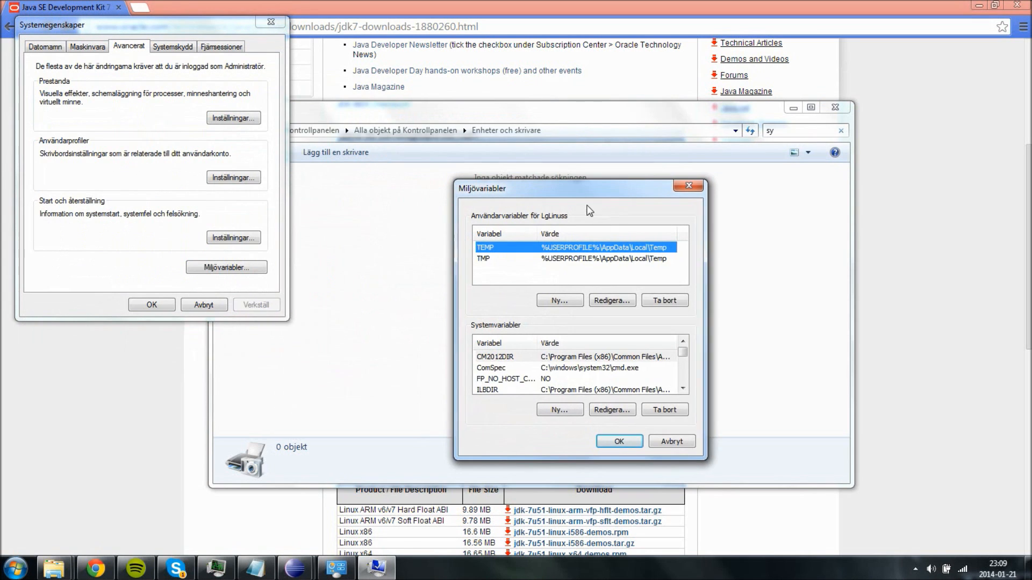
scroll(down, 3)
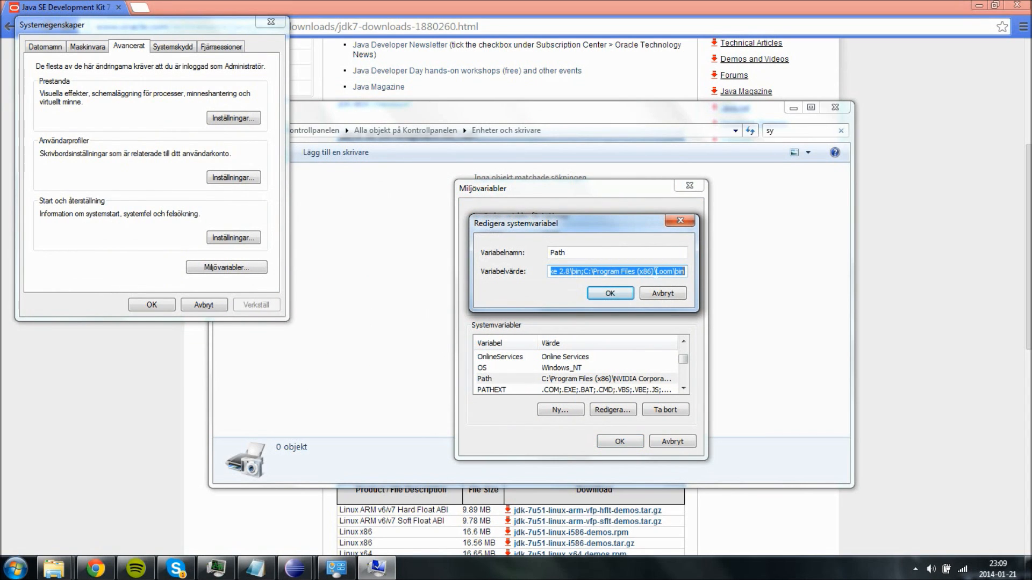
click(683, 271)
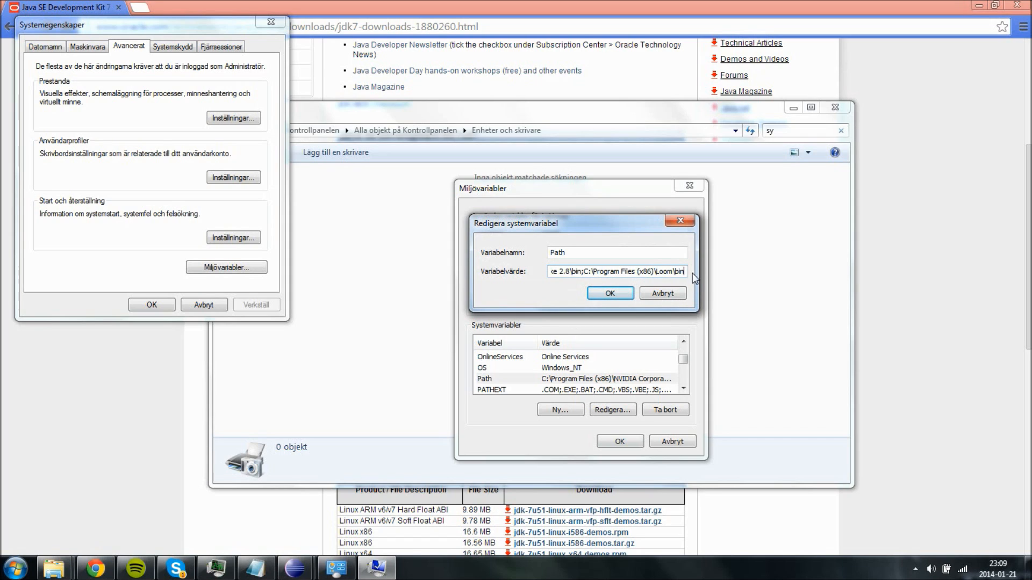
mouse_move(722, 279)
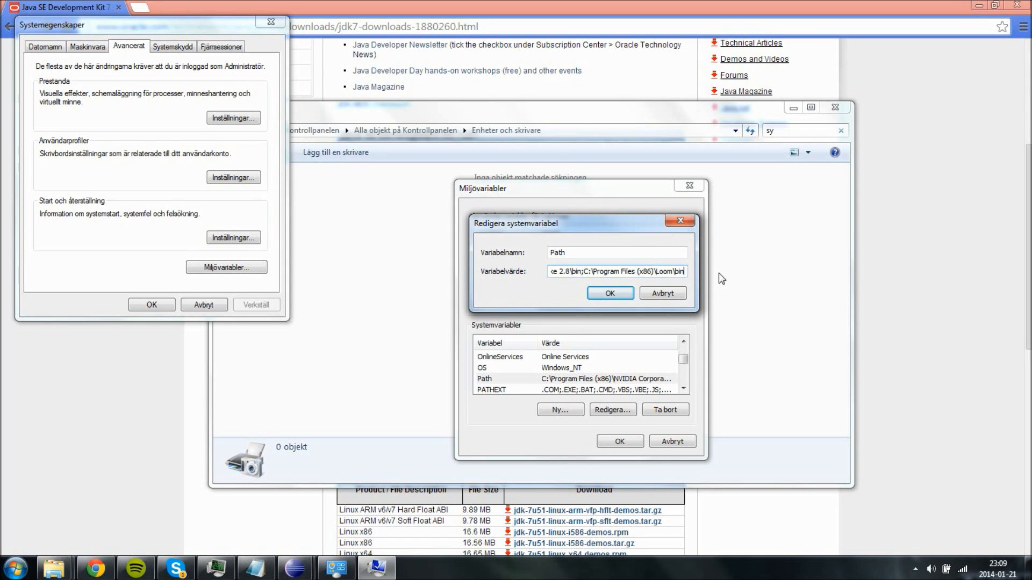
mouse_move(723, 380)
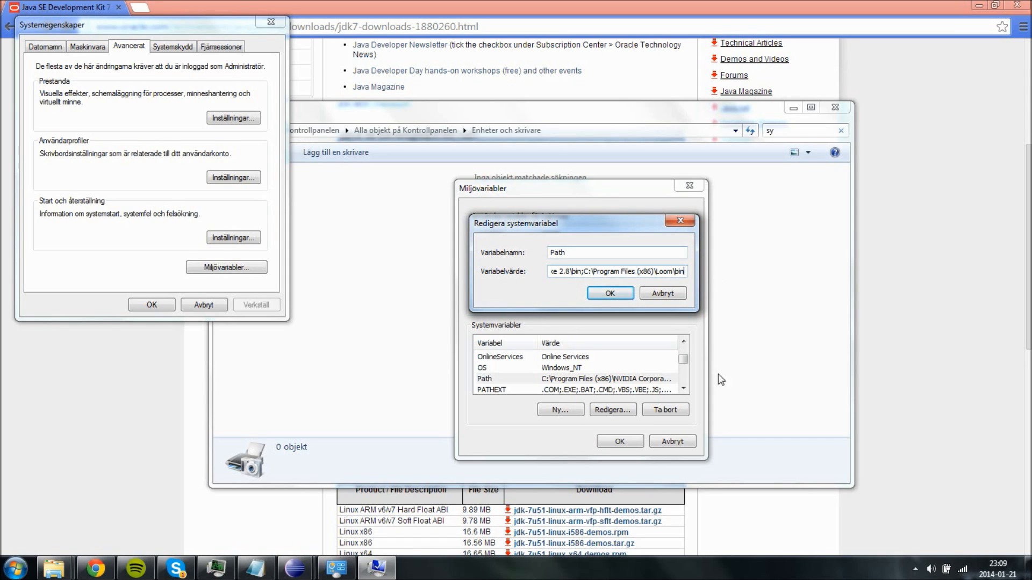
text(;)
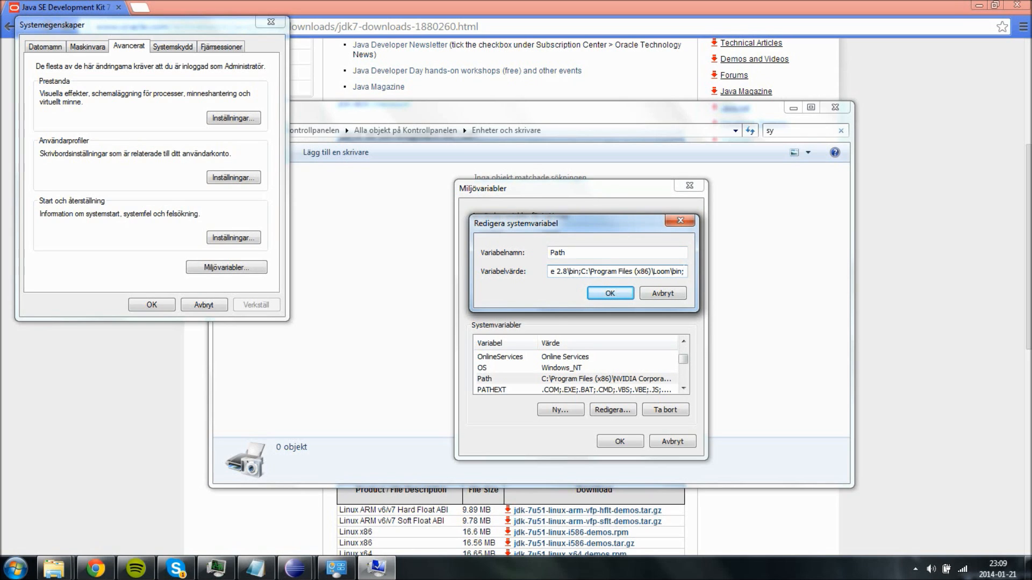
mouse_move(92, 526)
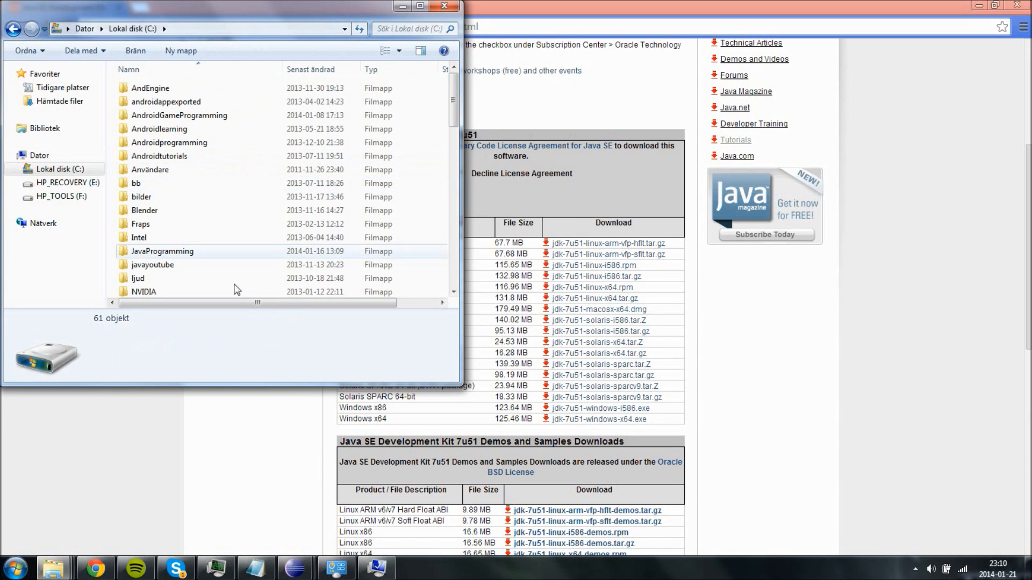
Step: Browse Explorer into Program Files (x86)\Java\jdk1.7.0_01\bin
scroll(down, 3)
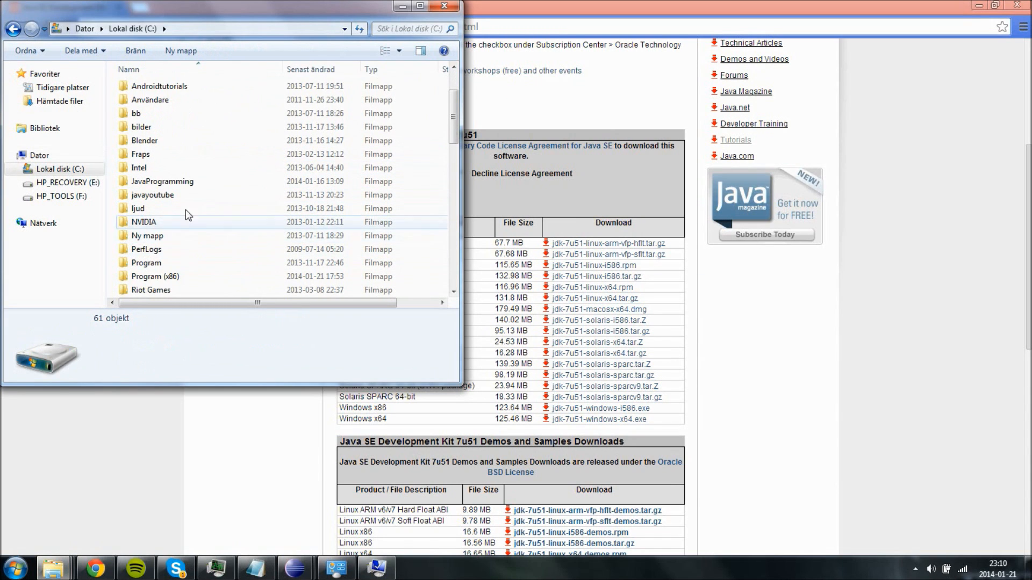
double_click(156, 276)
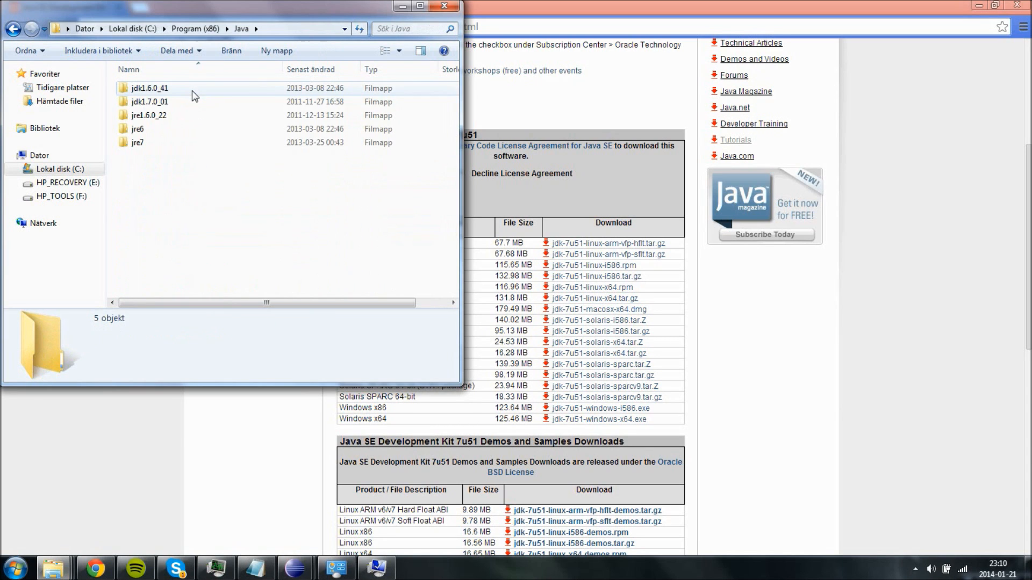
click(148, 101)
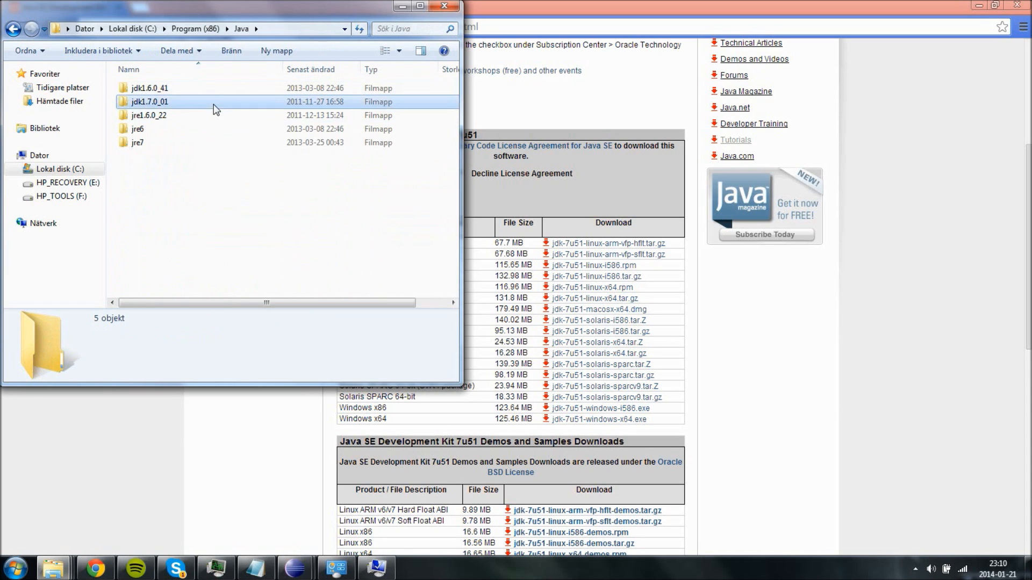
double_click(150, 101)
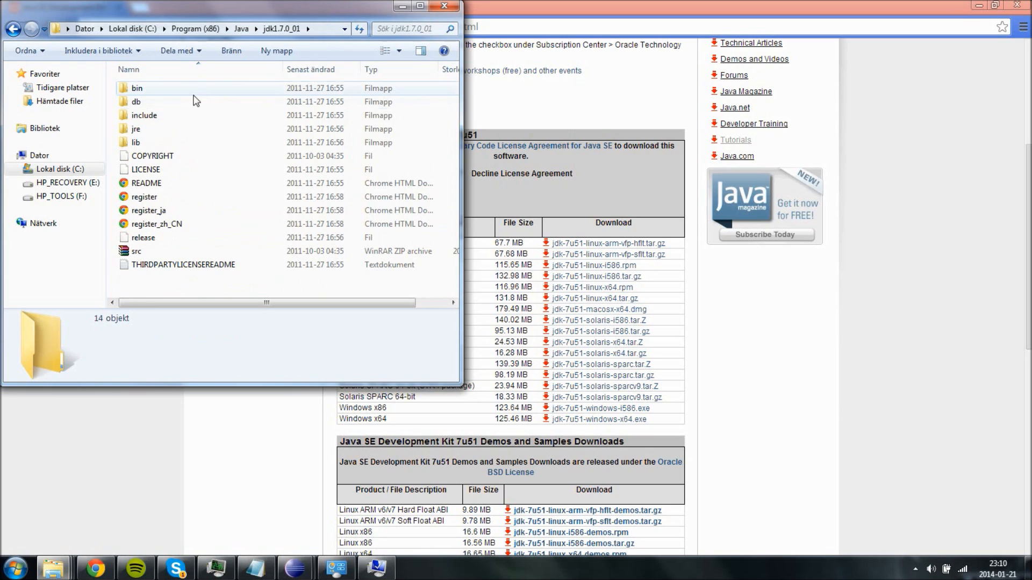
double_click(137, 87)
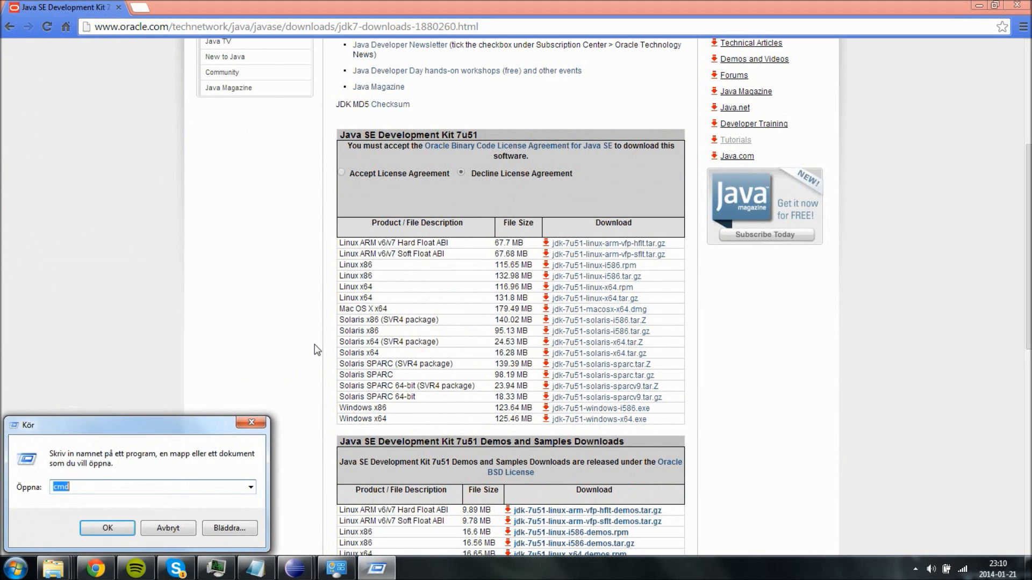
mouse_move(36, 428)
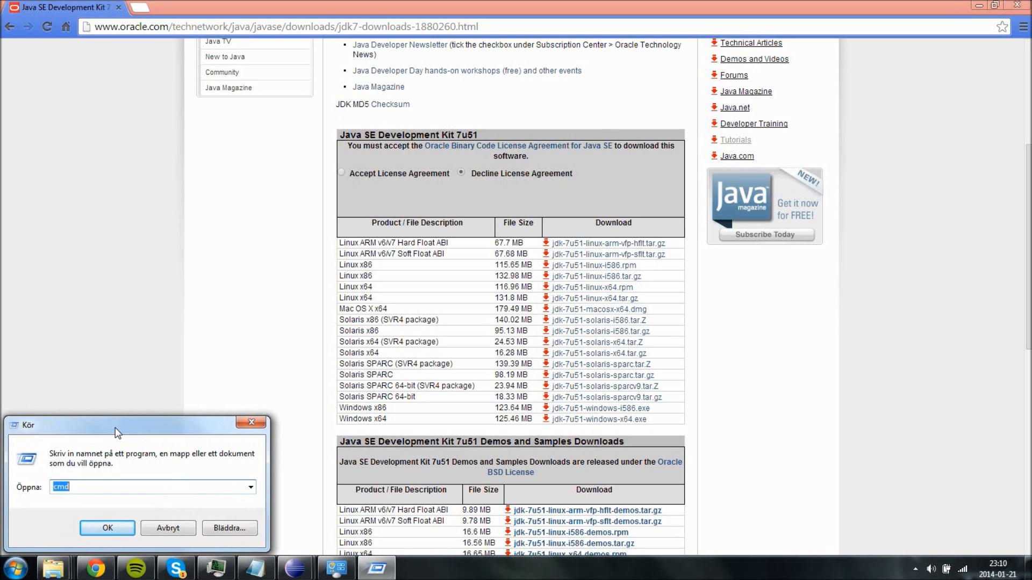
Step: Run javac in Command Prompt to confirm it prints its usage options
click(106, 528)
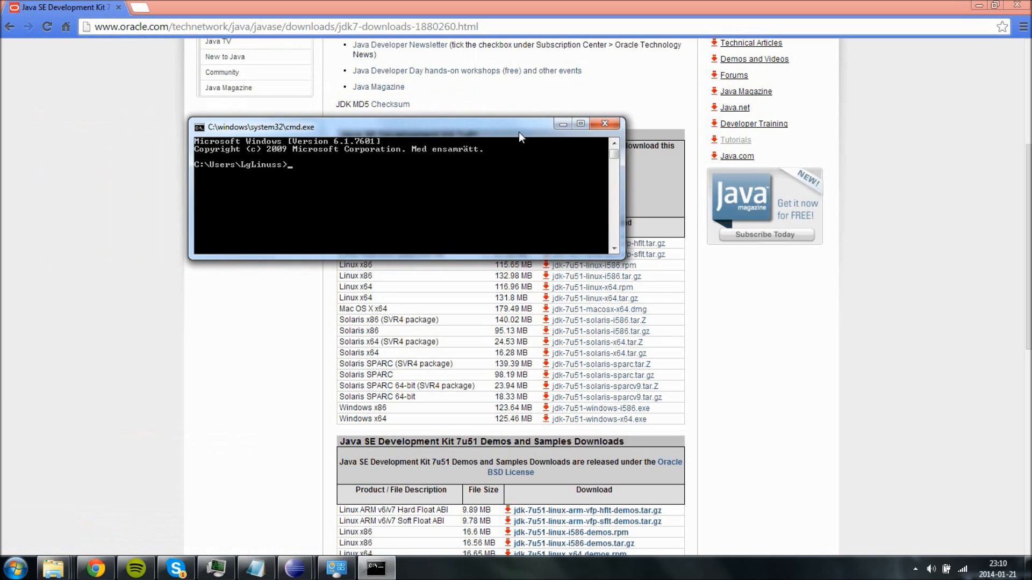
text(java)
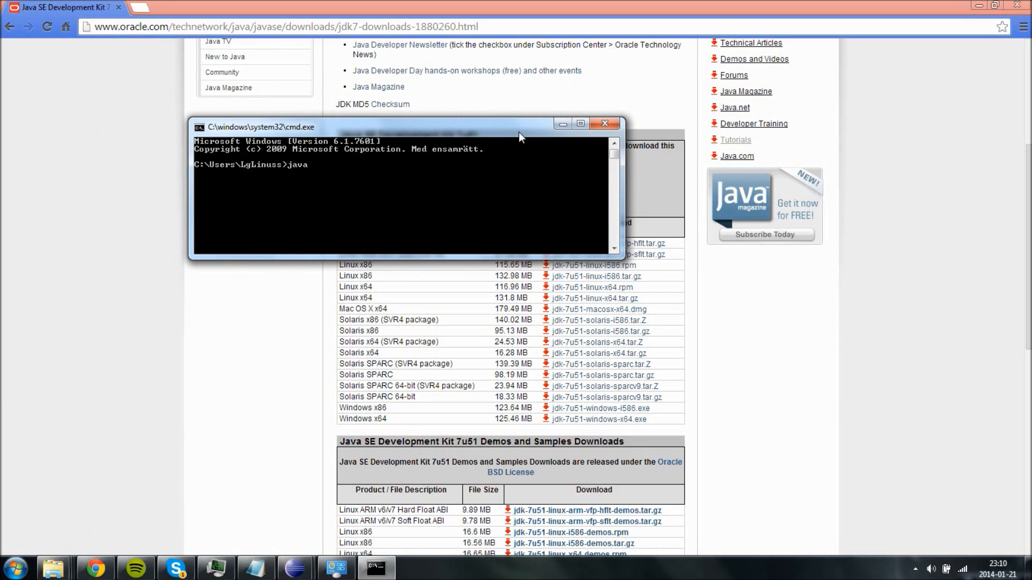
text(c)
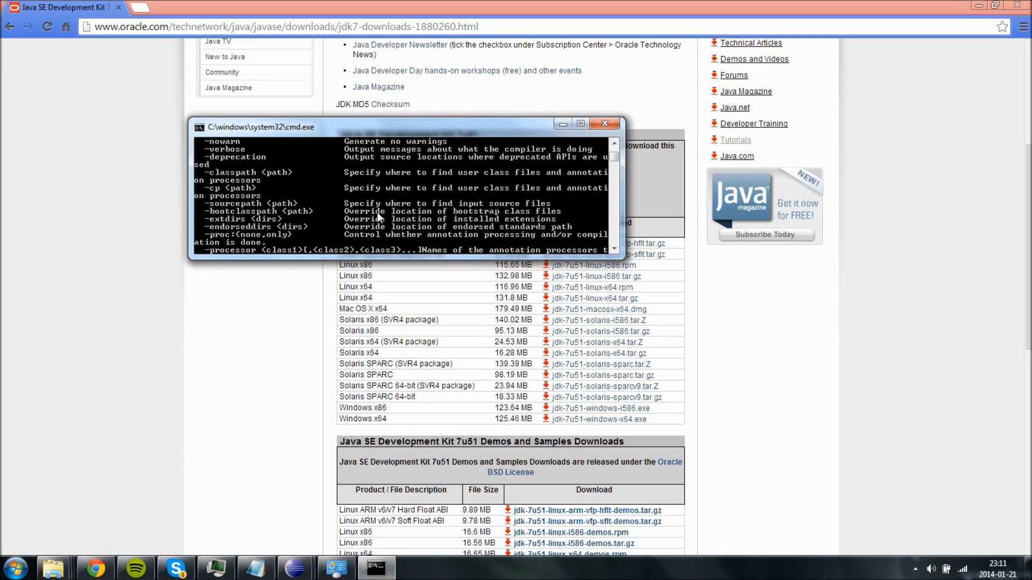
scroll(up, 3)
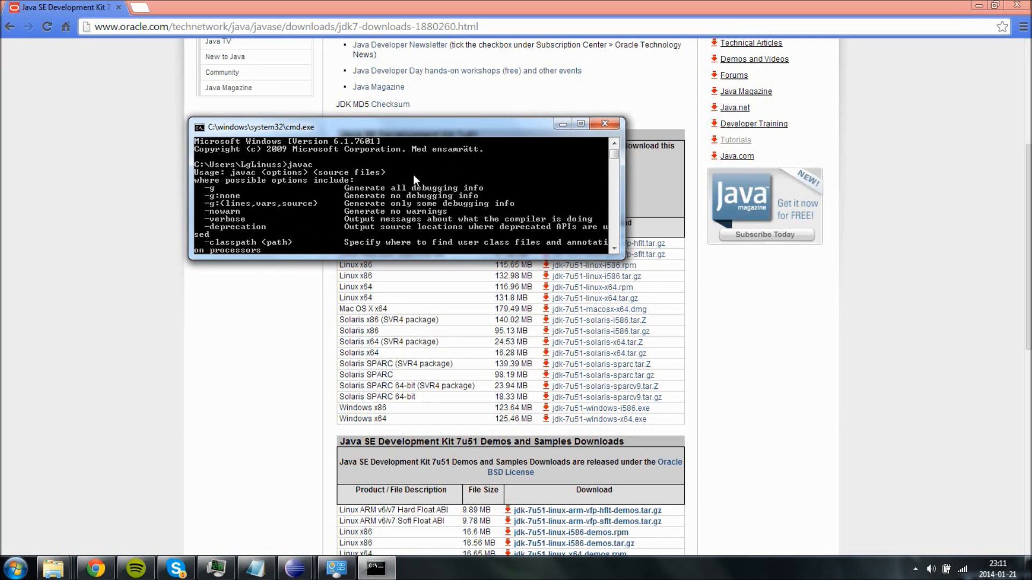
mouse_move(375, 259)
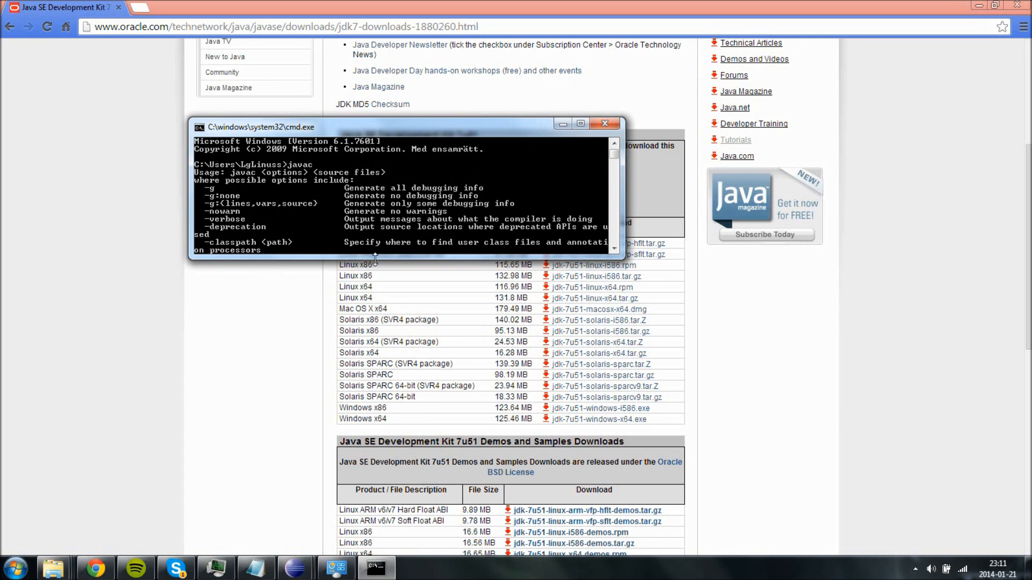
mouse_move(476, 247)
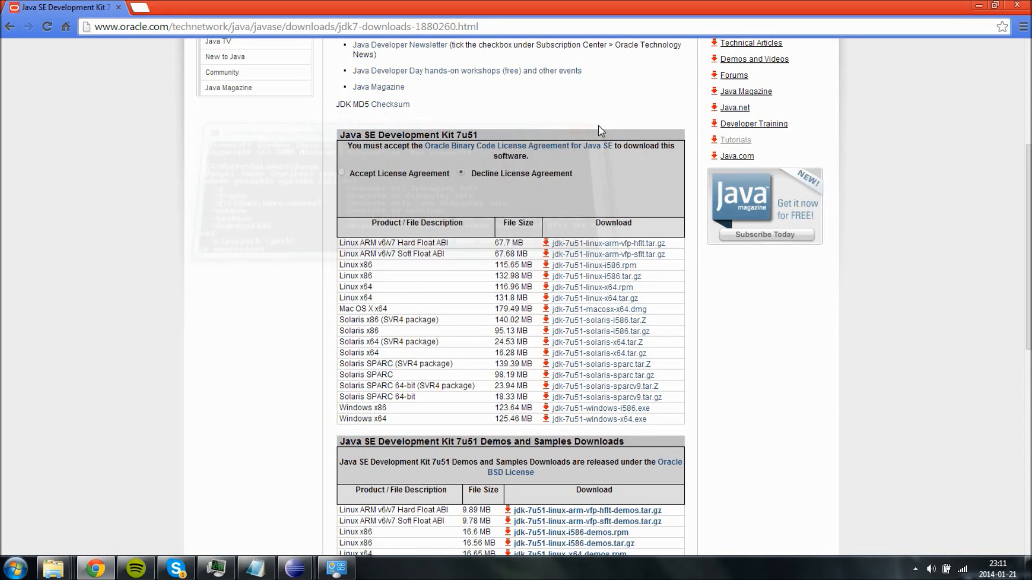
mouse_move(143, 7)
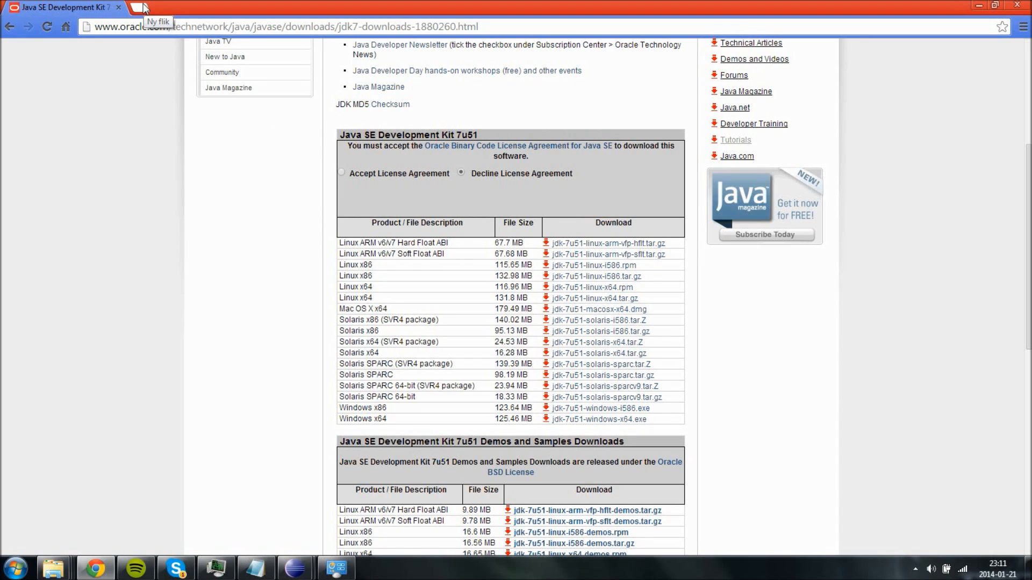
mouse_move(298, 175)
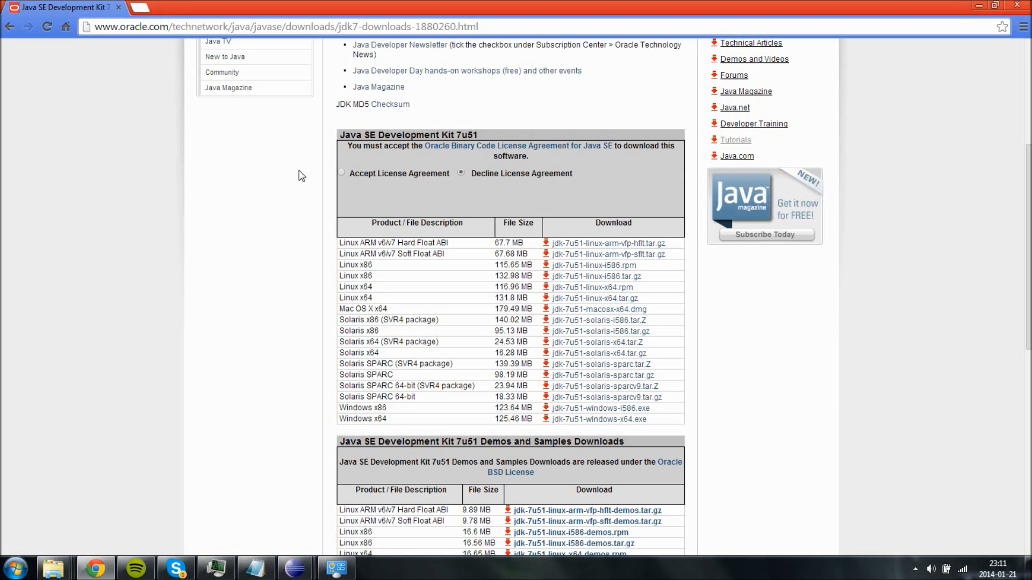
mouse_move(312, 269)
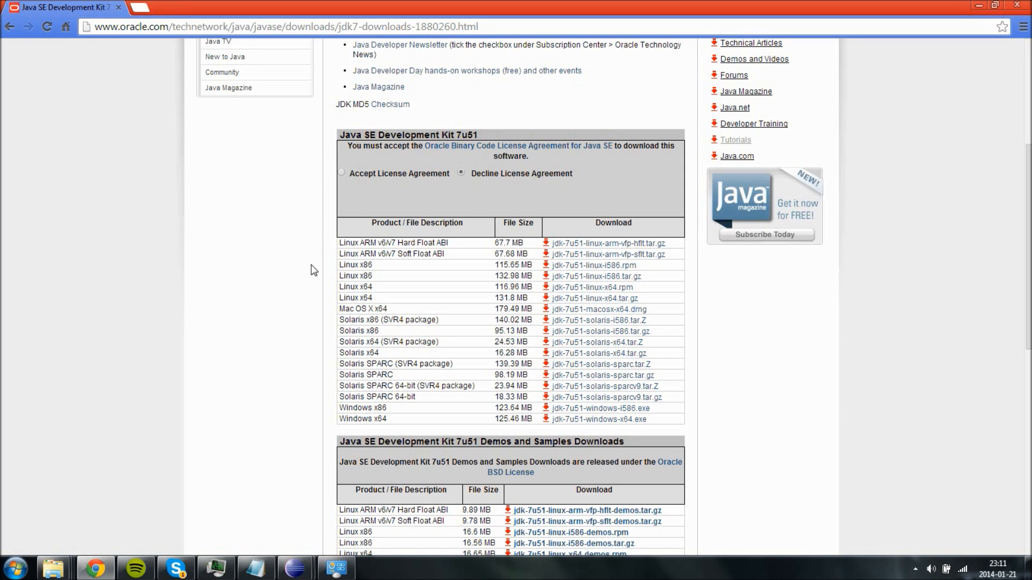
mouse_move(152, 15)
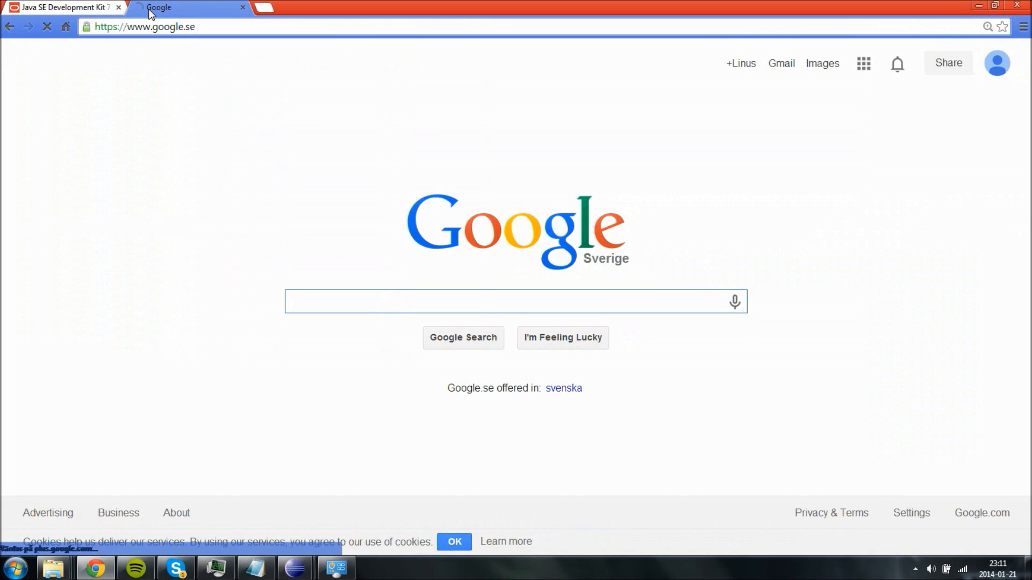
Step: Search Google for 'eclipse' in a new tab and open the eclipse.org Download result
text(eclipse)
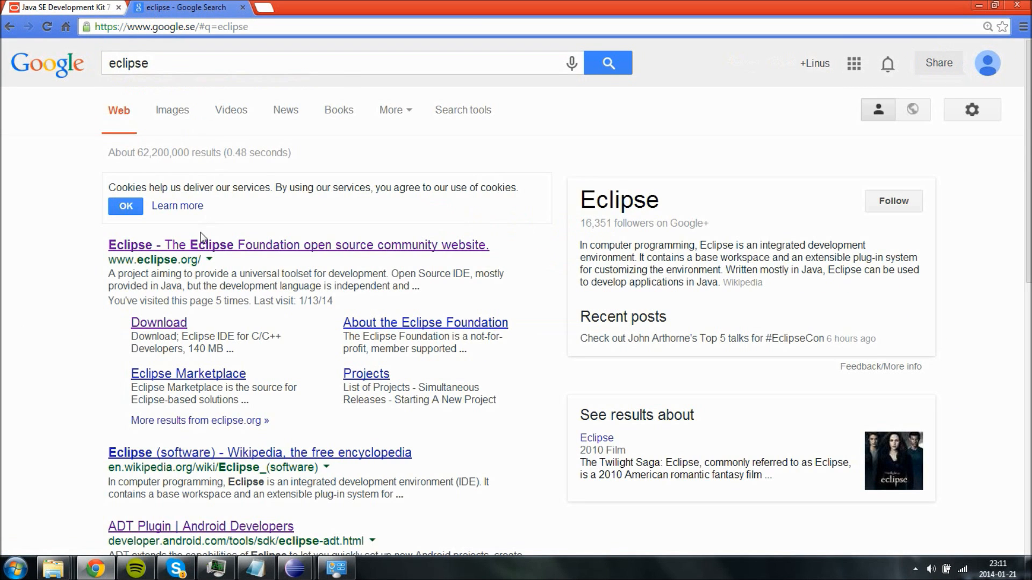
click(298, 245)
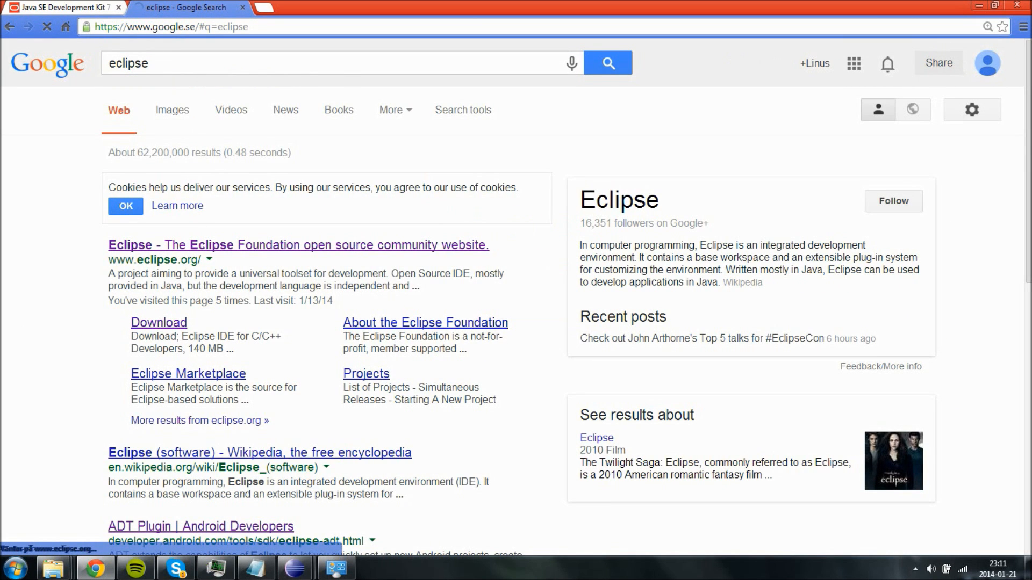
Step: Browse the Eclipse Kepler package list and choose the operating system in the platform dropdown
click(158, 322)
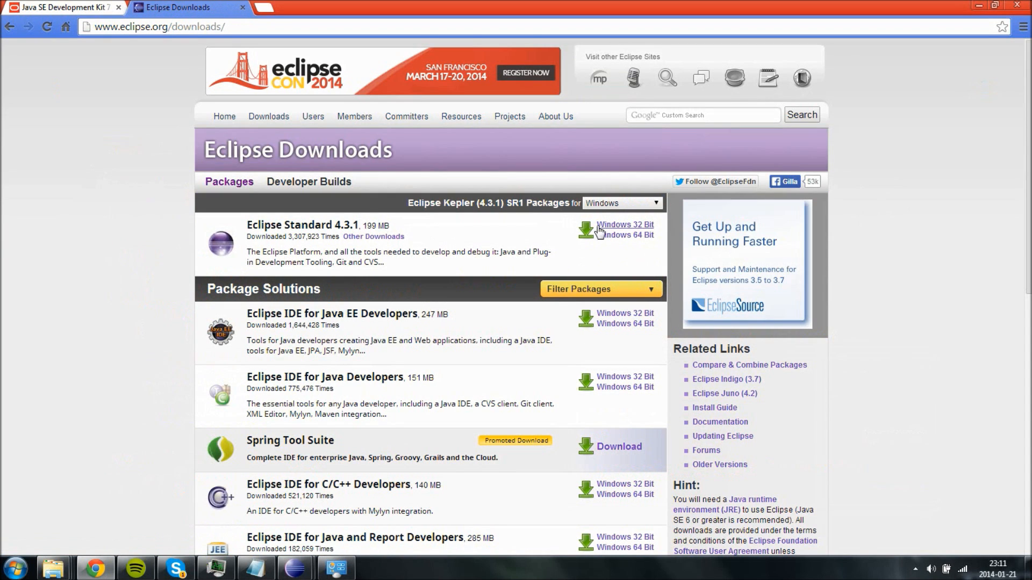
mouse_move(590, 245)
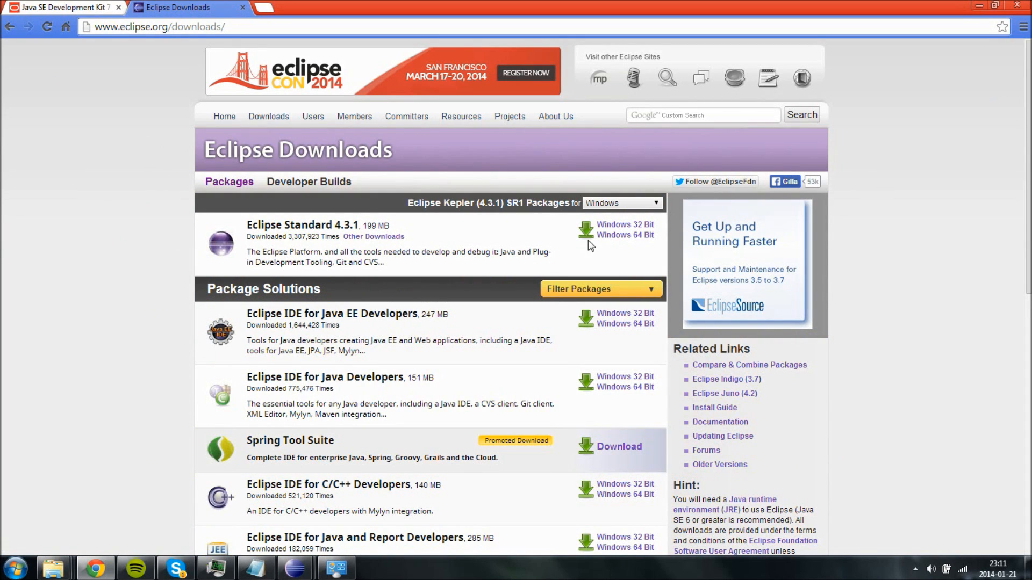
scroll(down, 3)
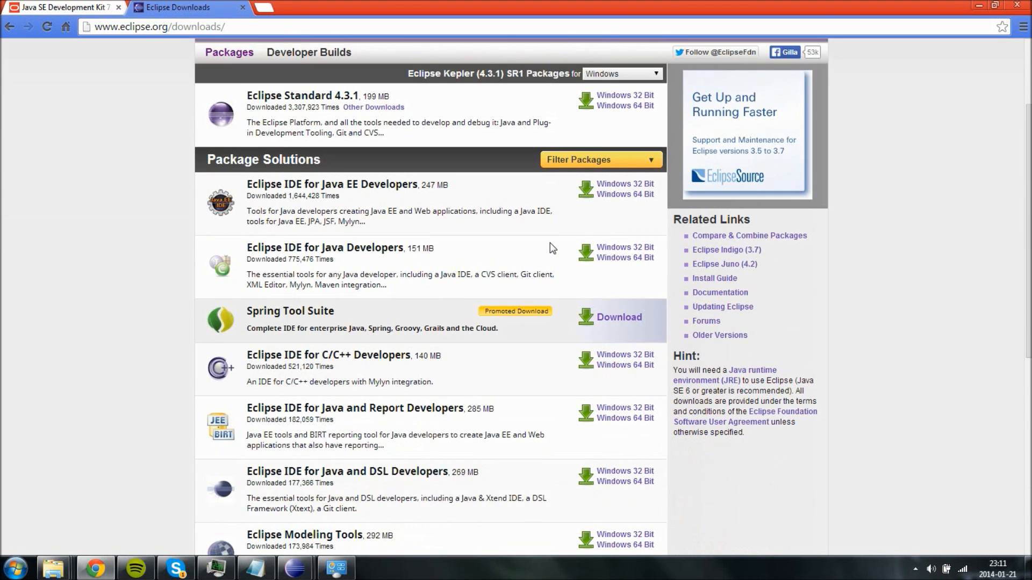
scroll(down, 3)
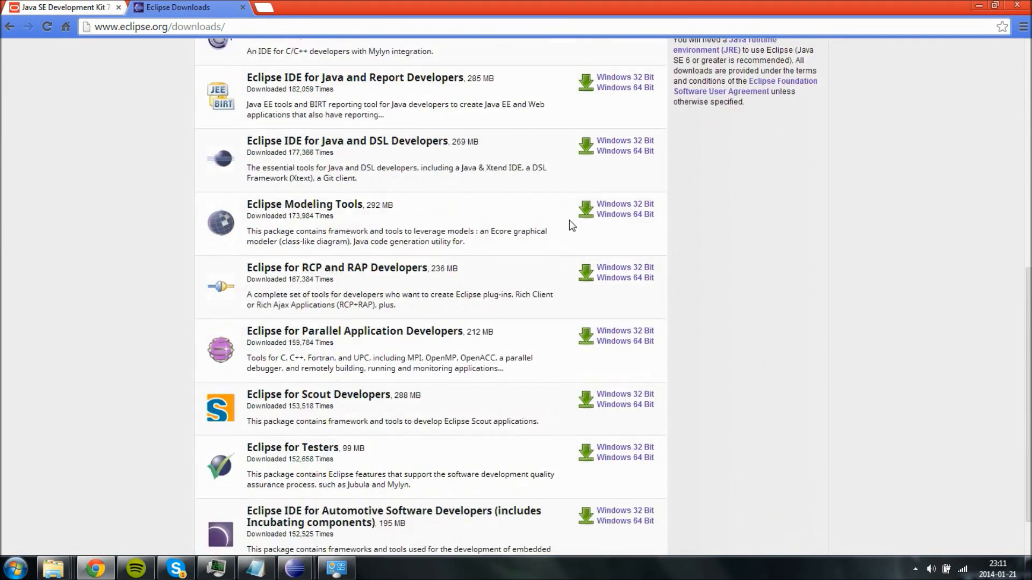
scroll(up, 3)
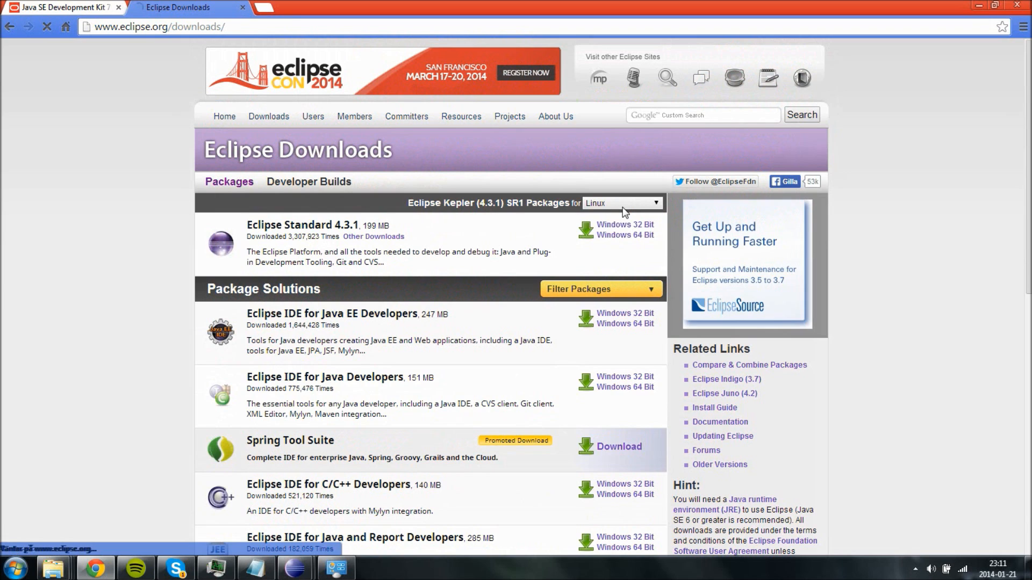
click(620, 203)
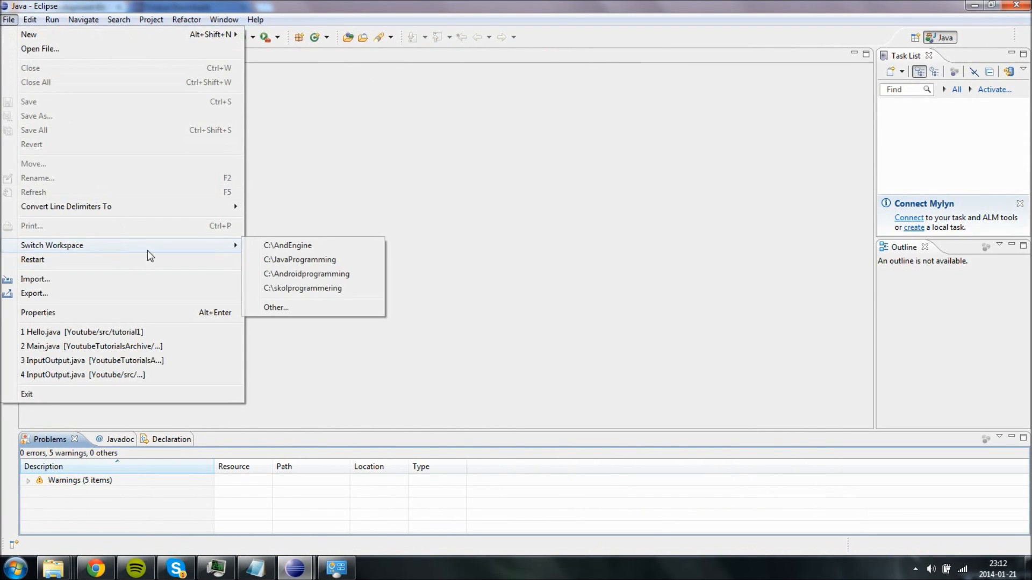
Step: Switch Eclipse to another workspace via File > Switch Workspace > Other..
click(276, 307)
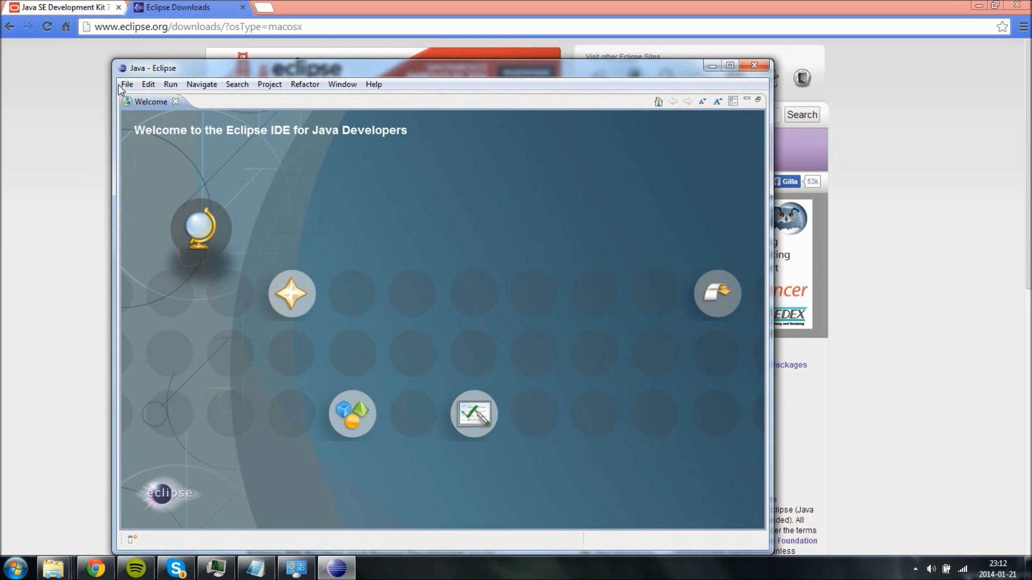
Step: Maximize the Eclipse Welcome window and bring up its File menu
click(729, 65)
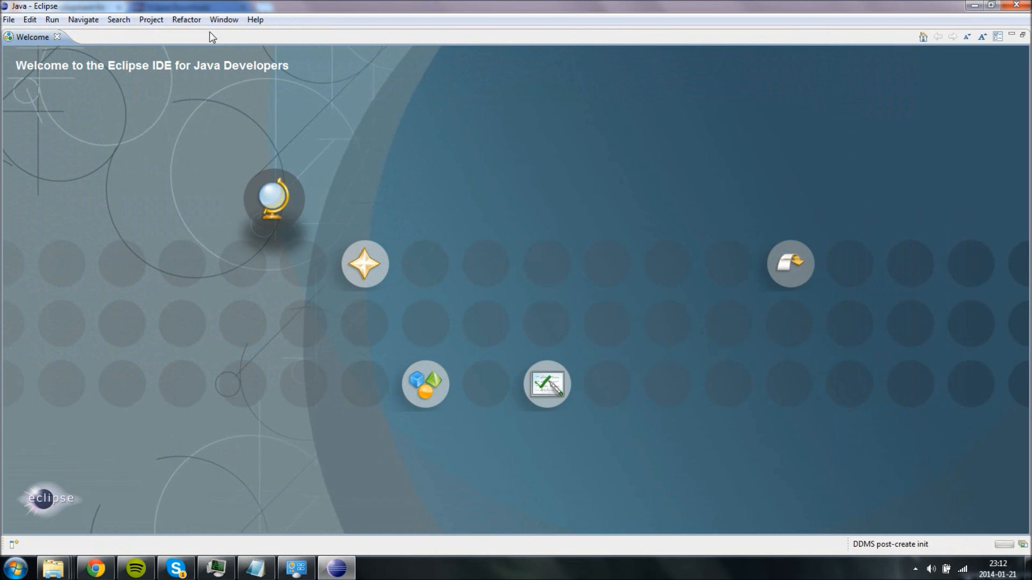
mouse_move(669, 239)
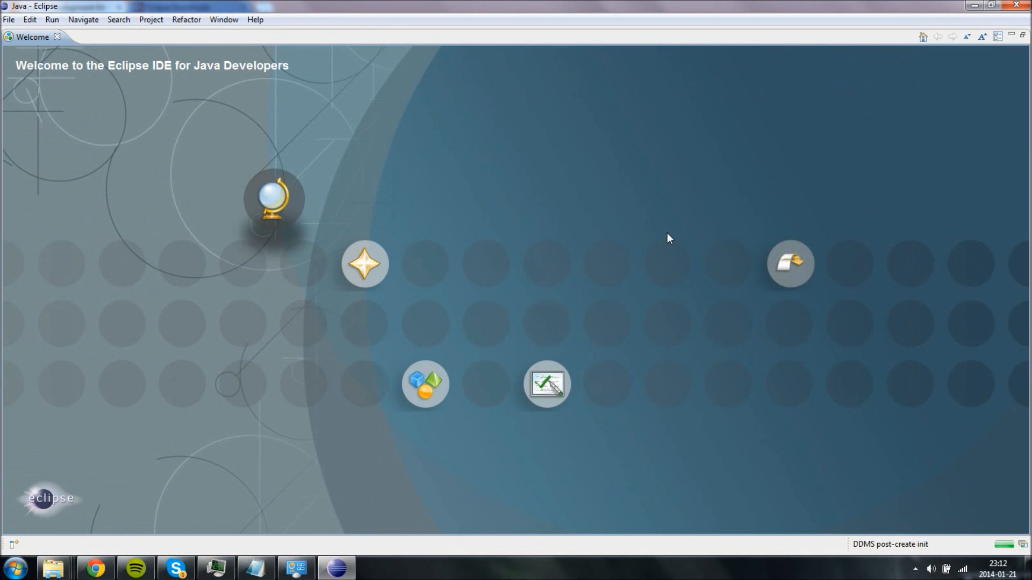
mouse_move(84, 20)
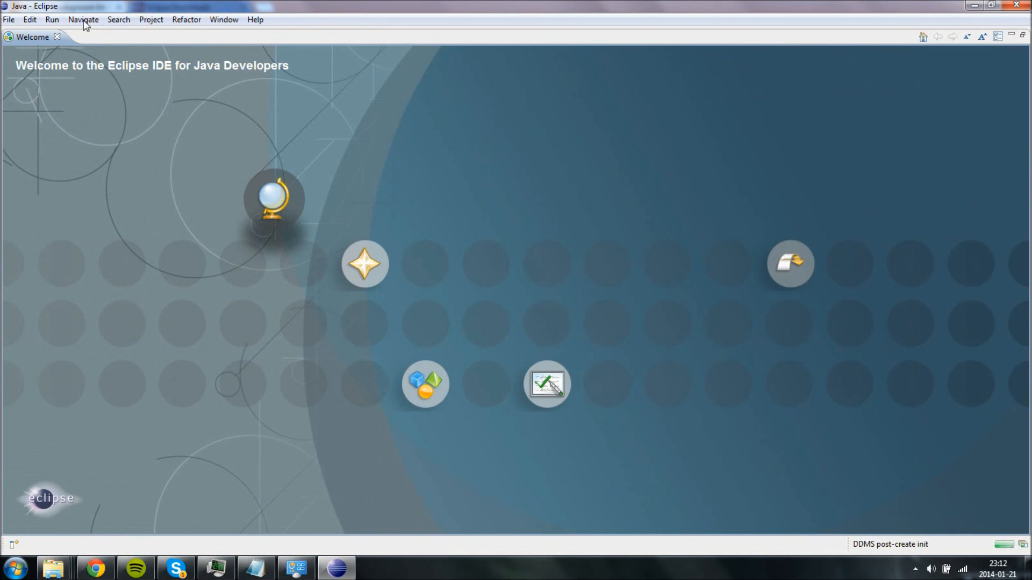
mouse_move(464, 184)
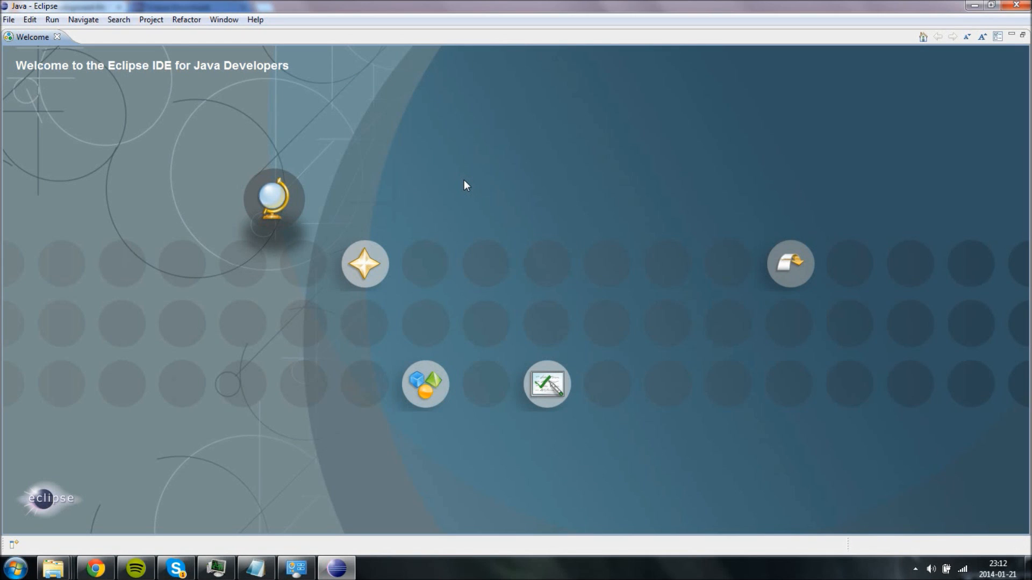
mouse_move(16, 18)
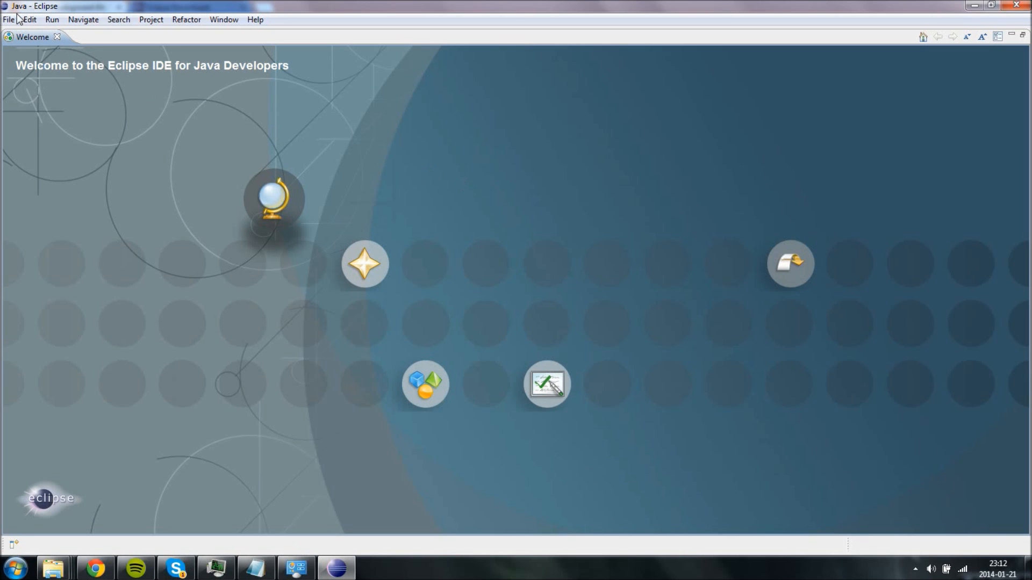
click(10, 19)
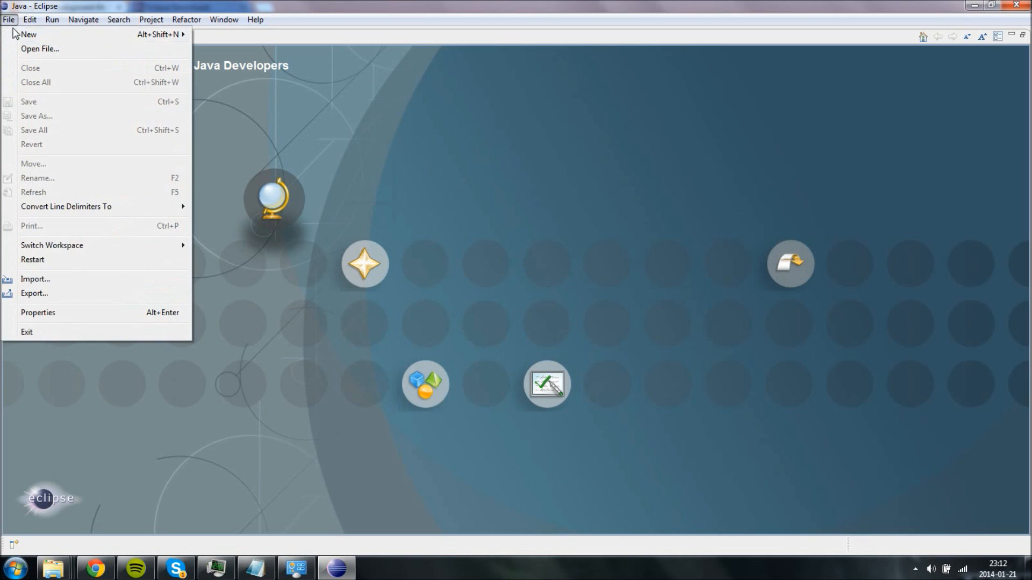
mouse_move(314, 155)
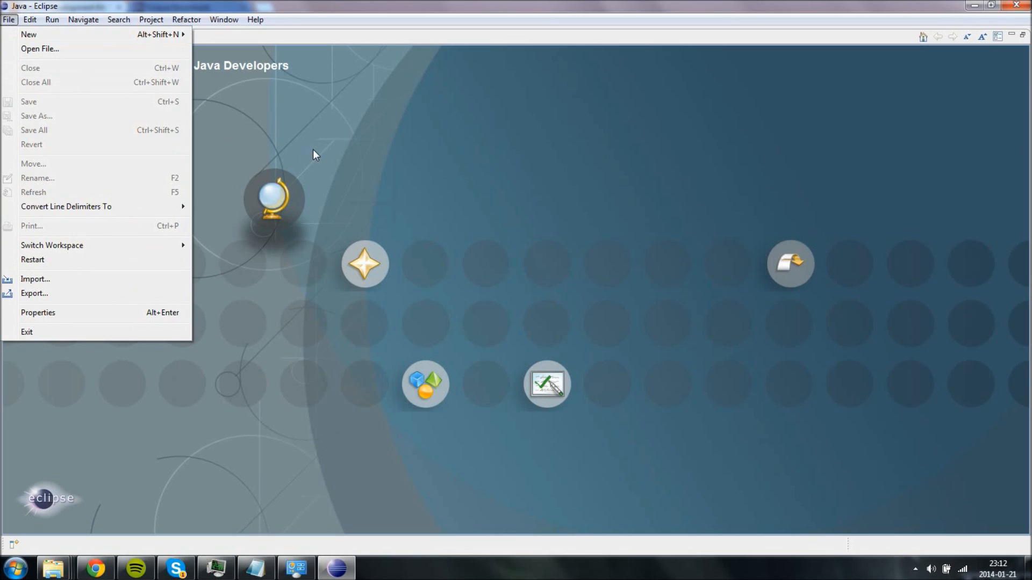